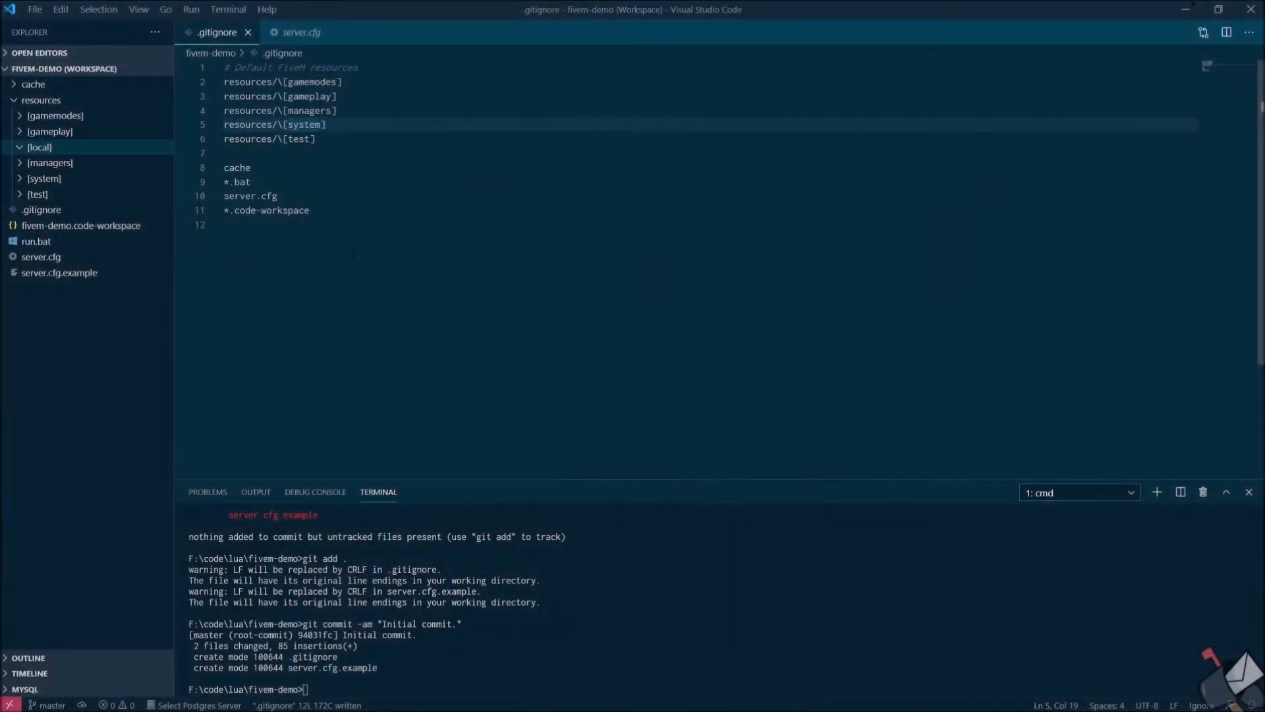
Create the admin folder under [local] with an fxmanifest.lua that declares the shared/* scripts
{"action": "right_click", "coordinate": [39, 147]}
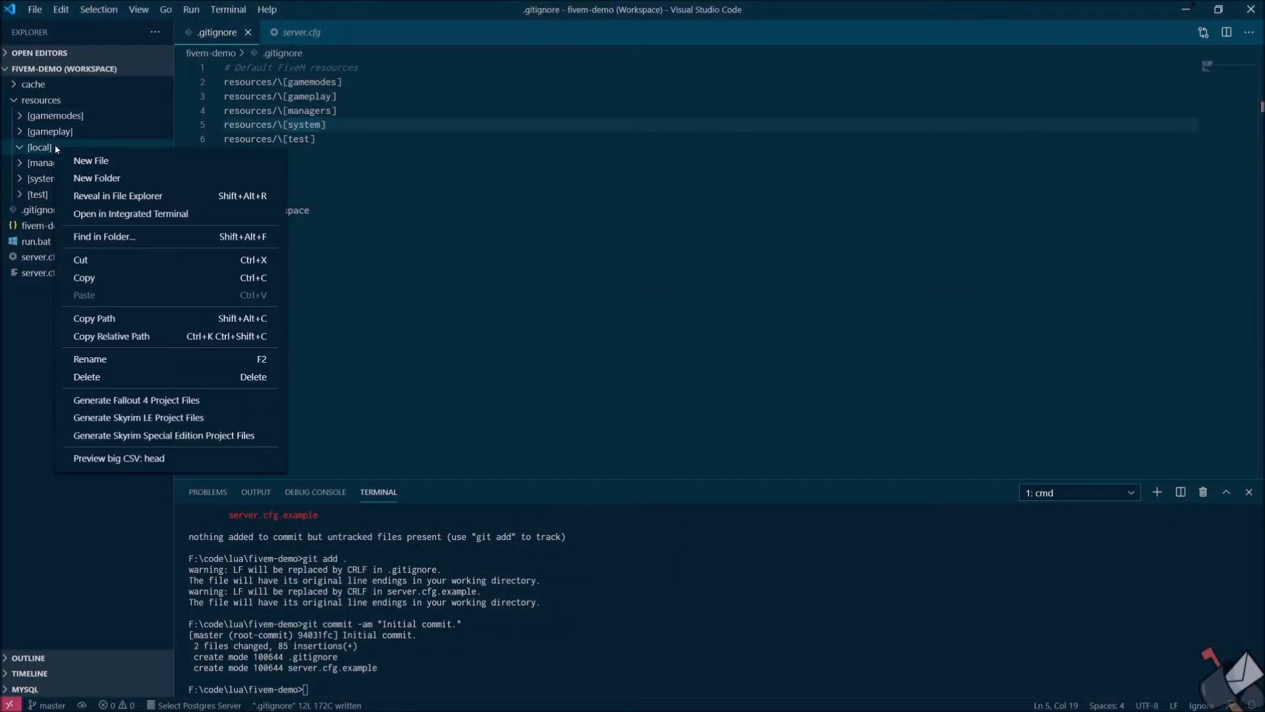
{"action": "left_click", "coordinate": [90, 160]}
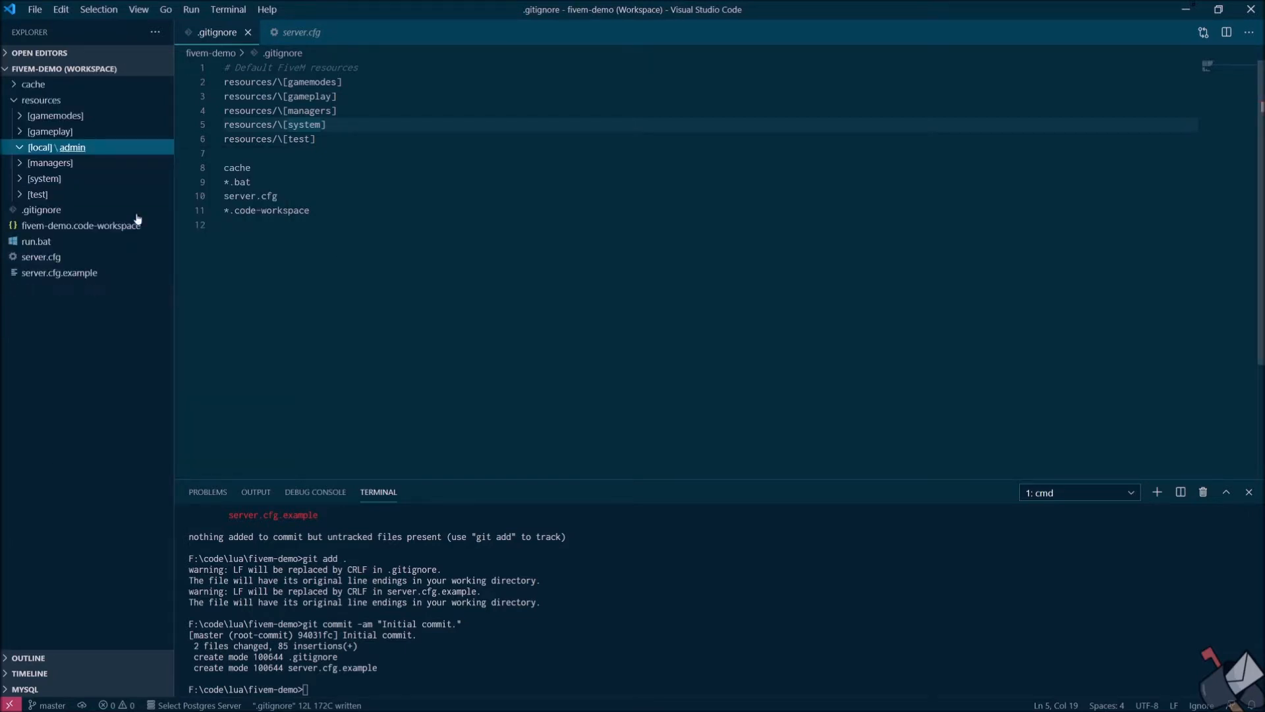
{"action": "mouse_move", "coordinate": [72, 152]}
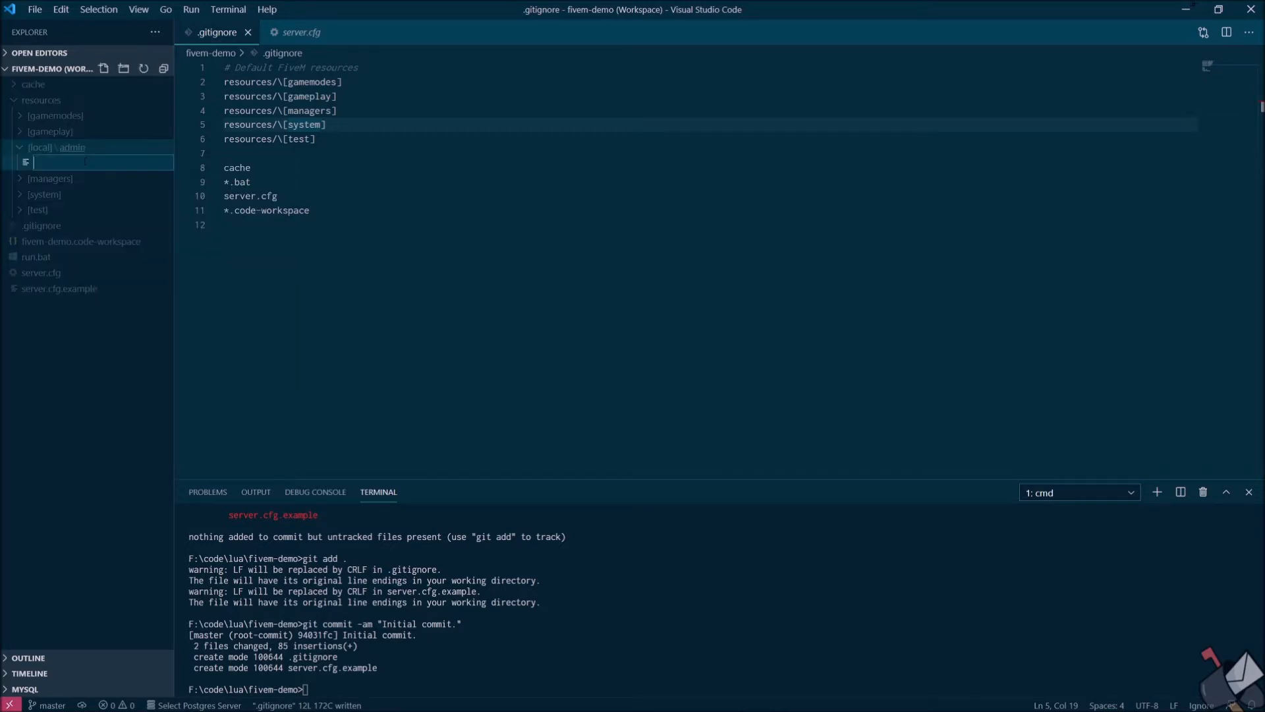
{"action": "type", "text": "fxmanifest.lua"}
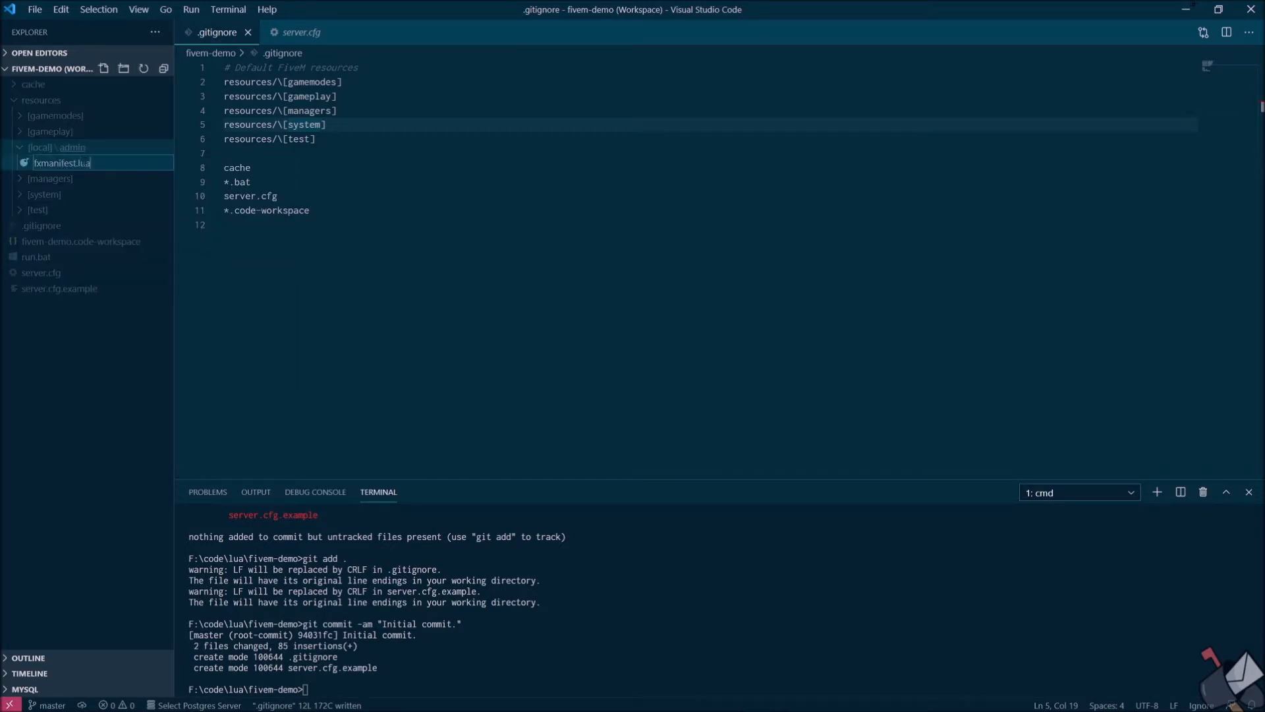
{"action": "left_click", "coordinate": [62, 162]}
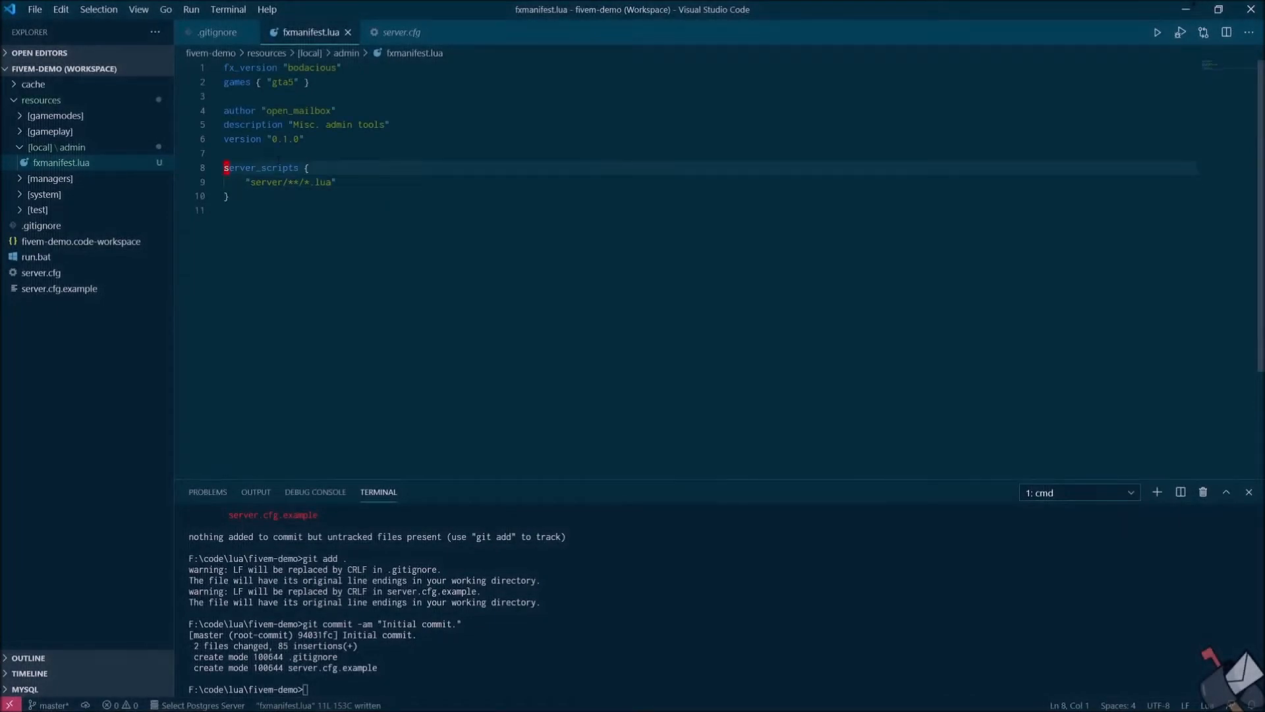
{"action": "type", "text": "\"shared/*\""}
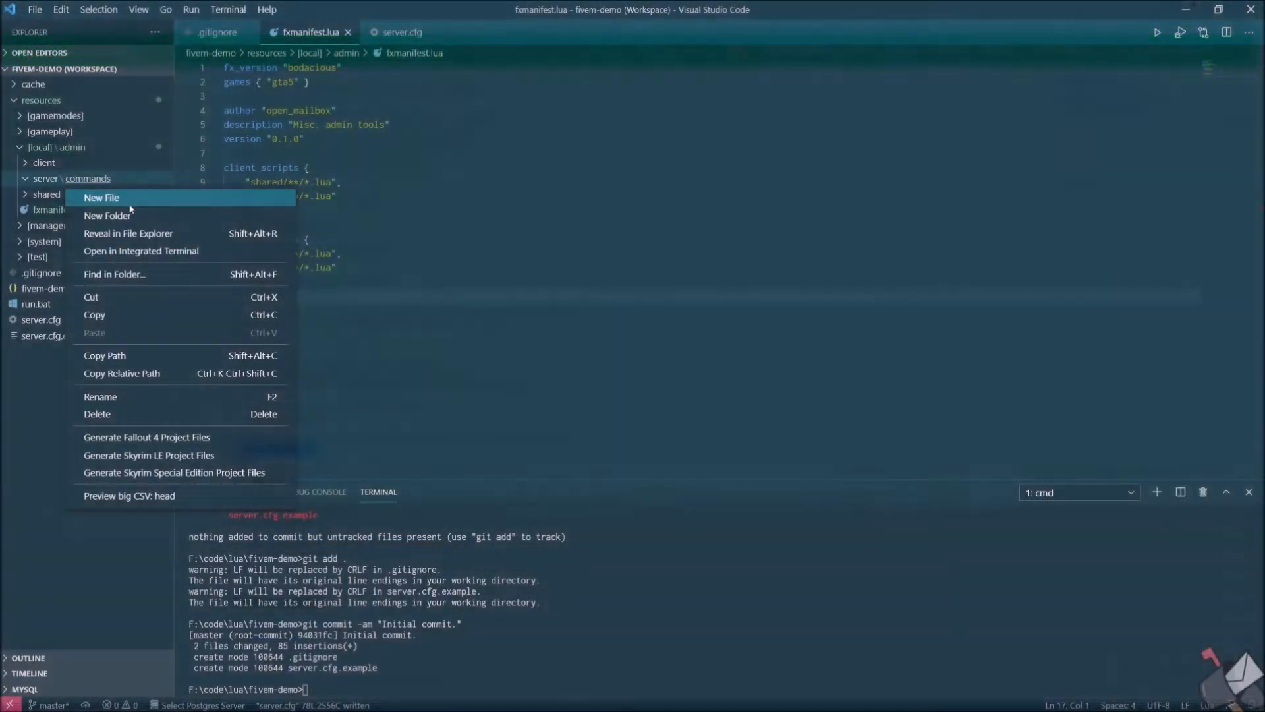
Create server\commands\loc.lua with cmd_loc(source, args) registered as restricted 'loc' command, and save
{"action": "left_click", "coordinate": [101, 197]}
{"action": "type", "text": "loc.lua"}
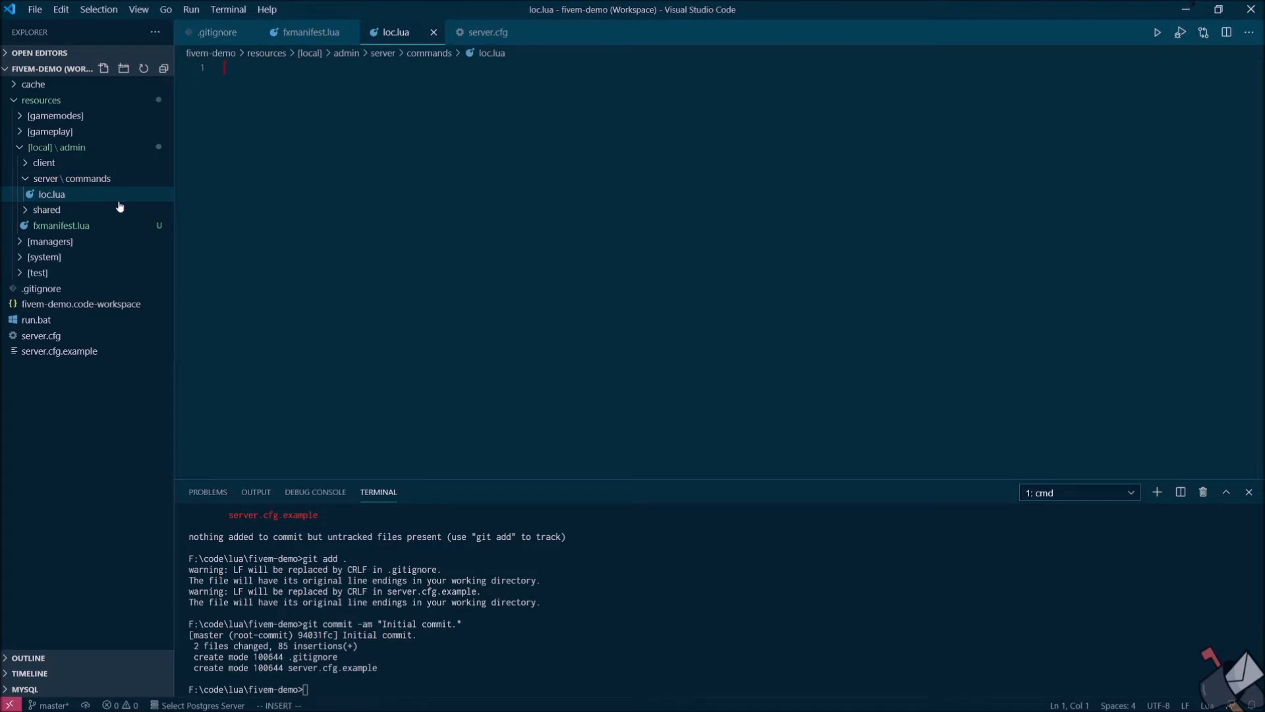
{"action": "type", "text": "local function cmd_loc"}
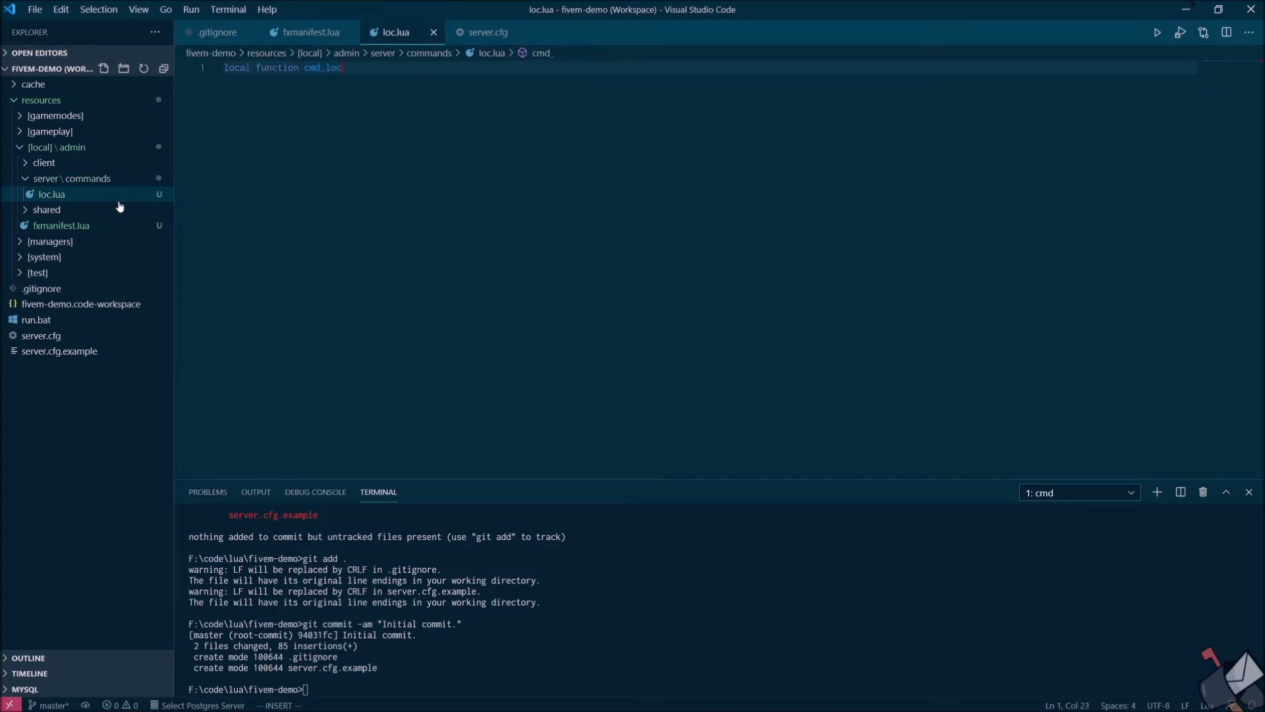
{"action": "type", "text": "()"}
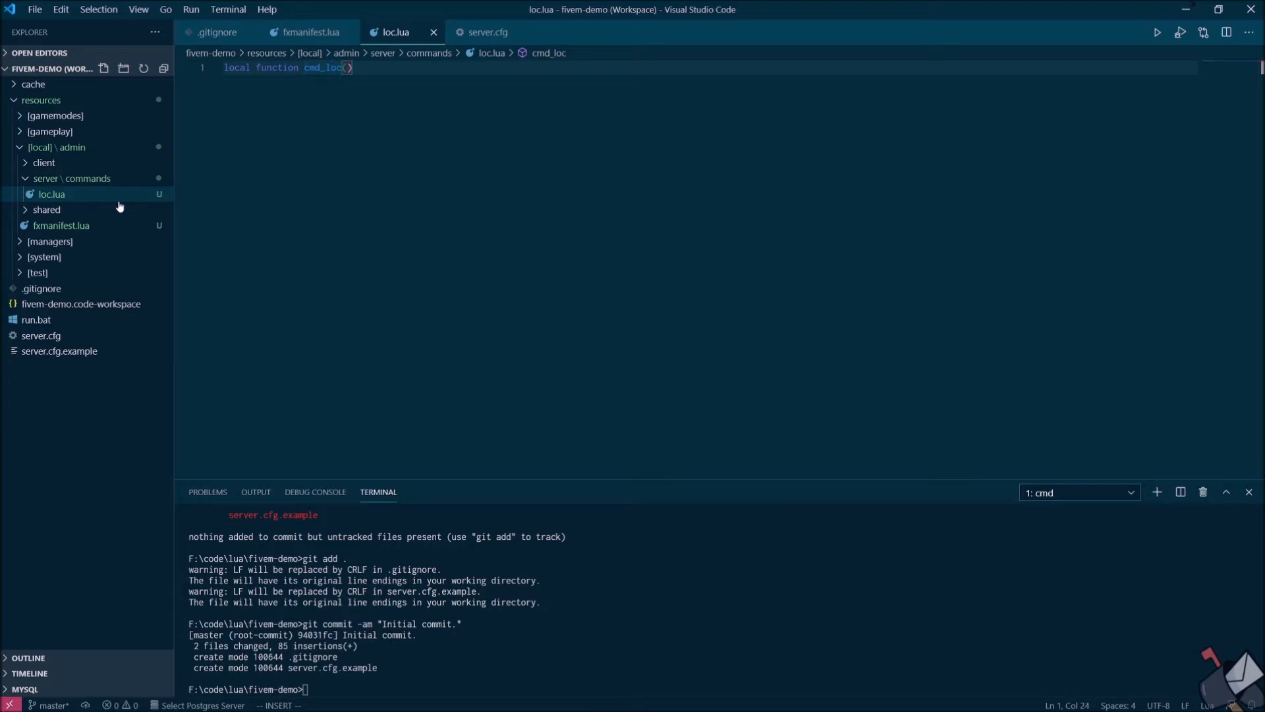
{"action": "type", "text": "source, args, raw_command"}
{"action": "type", "text": "end"}
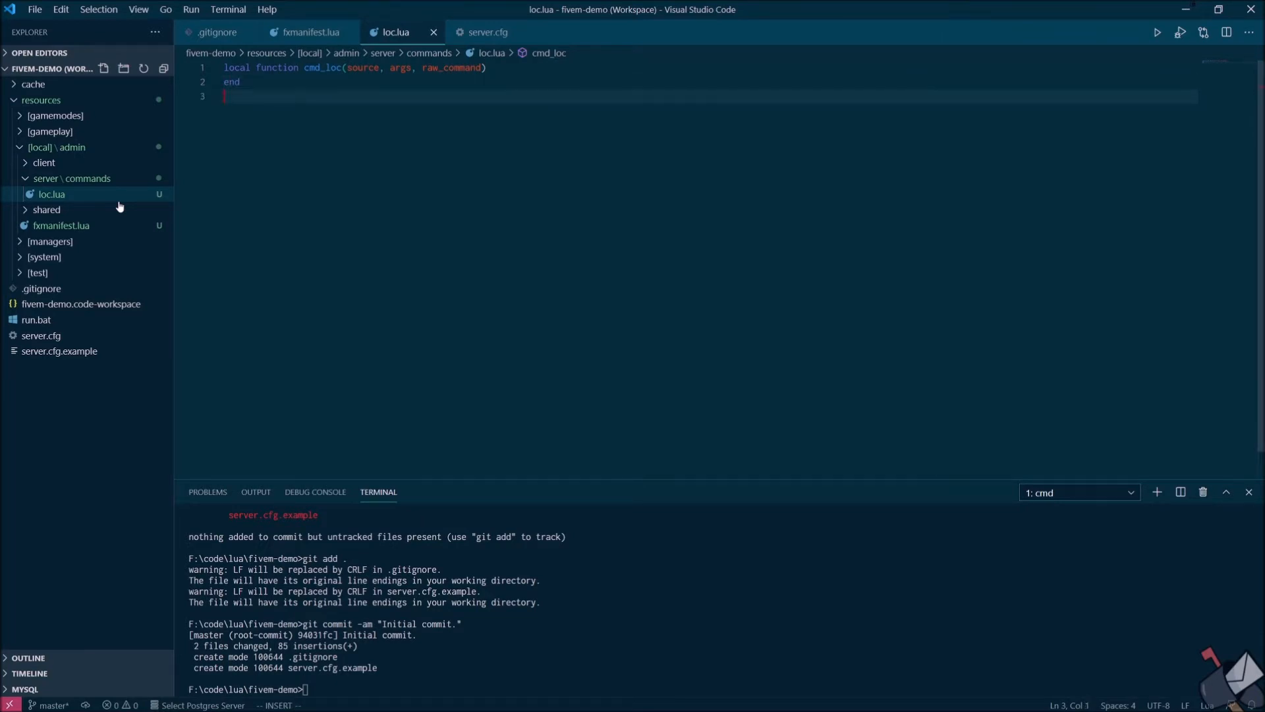
{"action": "type", "text": "RegisterCommand(\"loc\","}
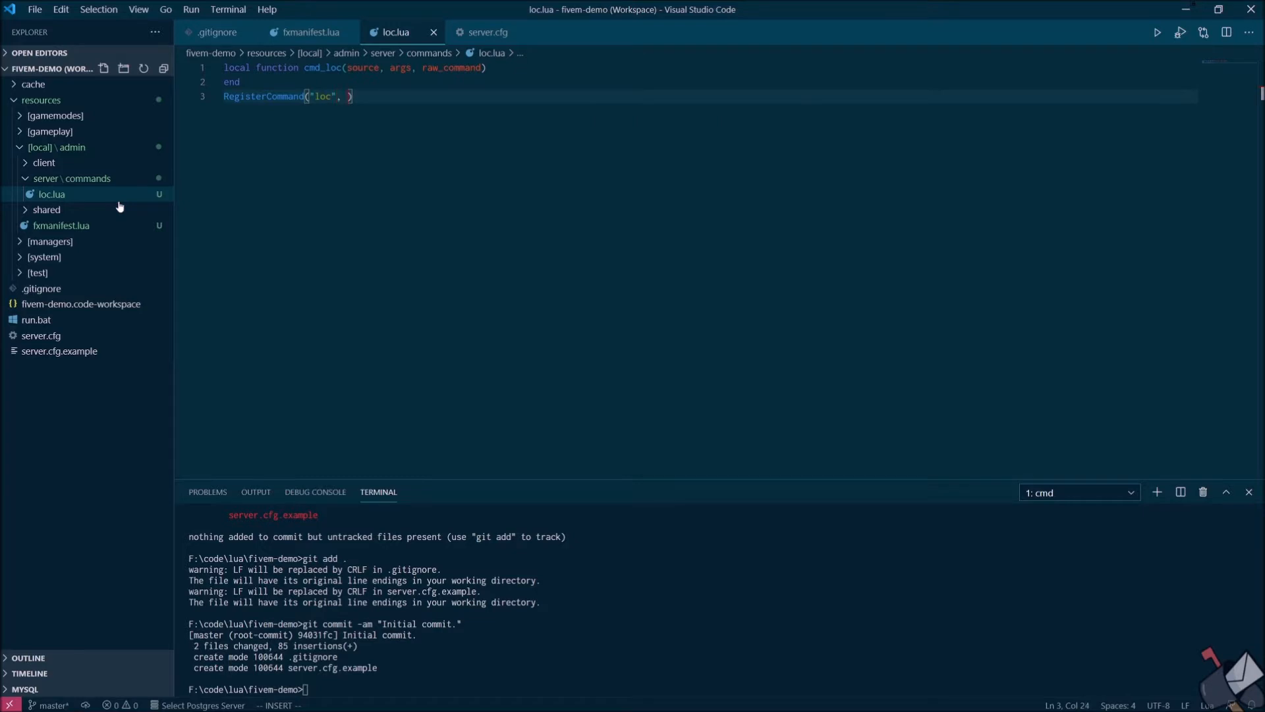
{"action": "type", "text": "cmd_loc, true"}
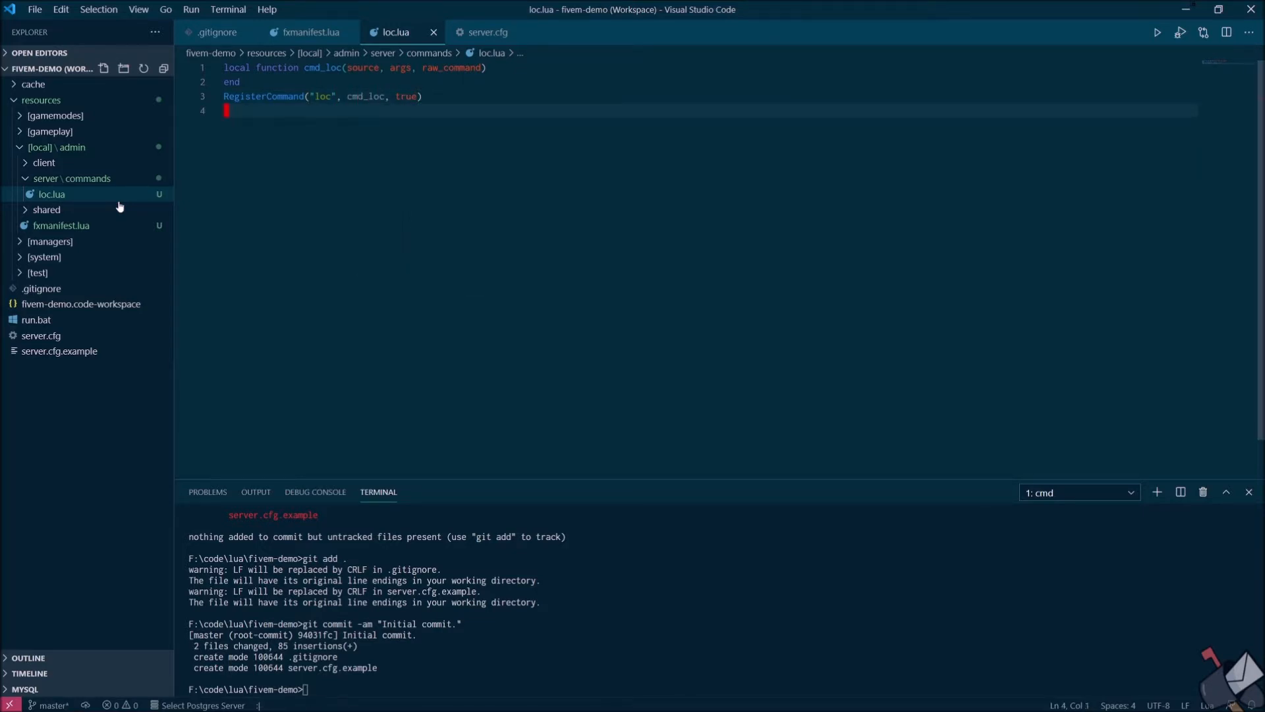
{"action": "key", "text": "ctrl+s"}
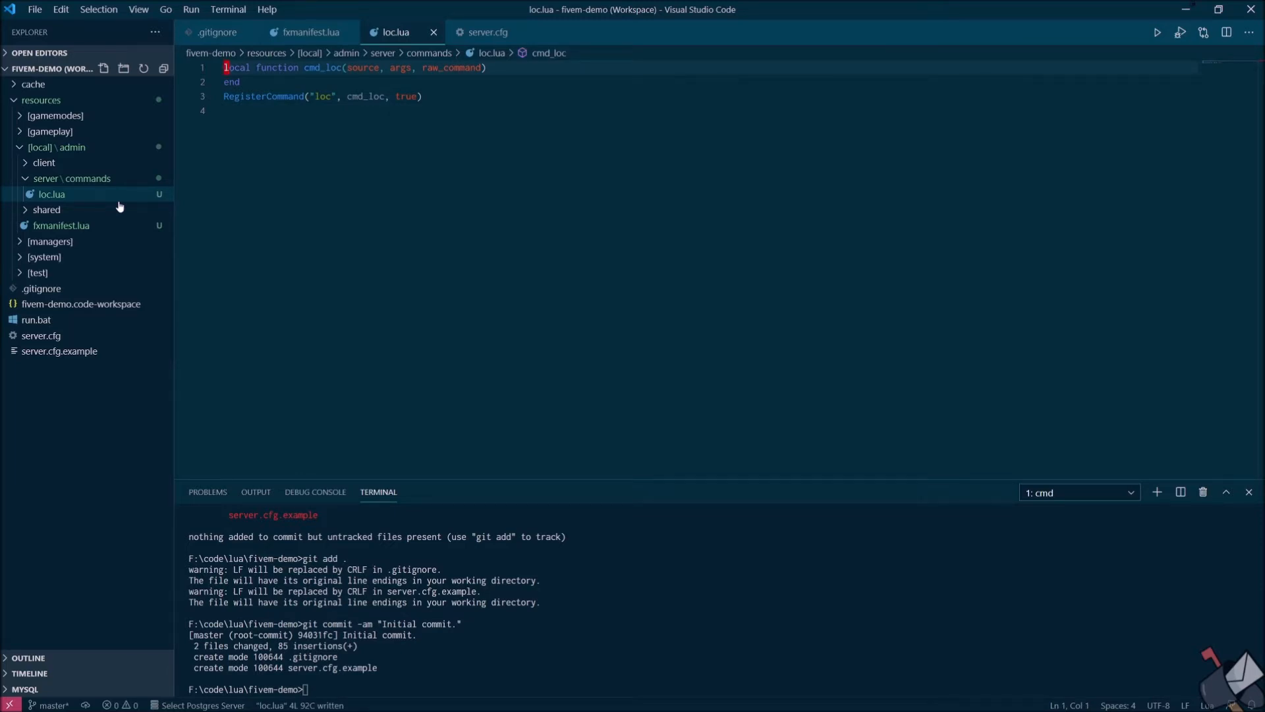
{"action": "type", "text": "Trigger"}
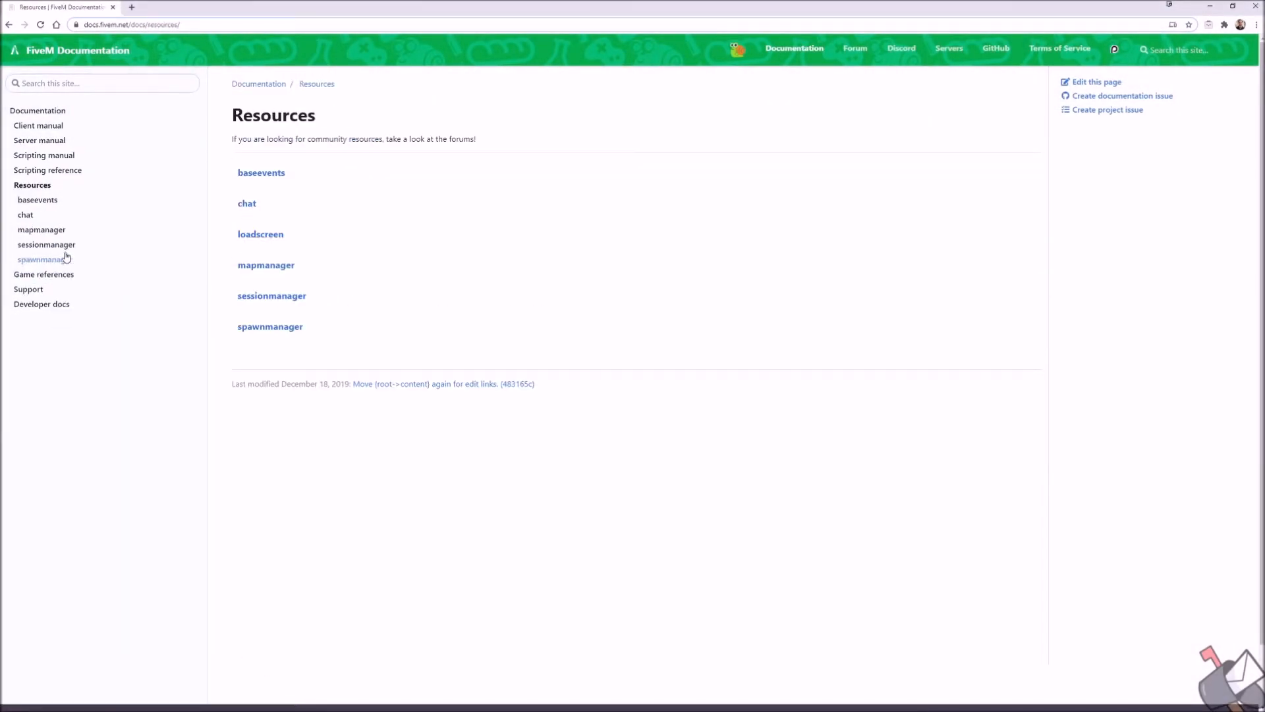
Open the chat resource's page from the FiveM docs Resources list
{"action": "left_click", "coordinate": [247, 204]}
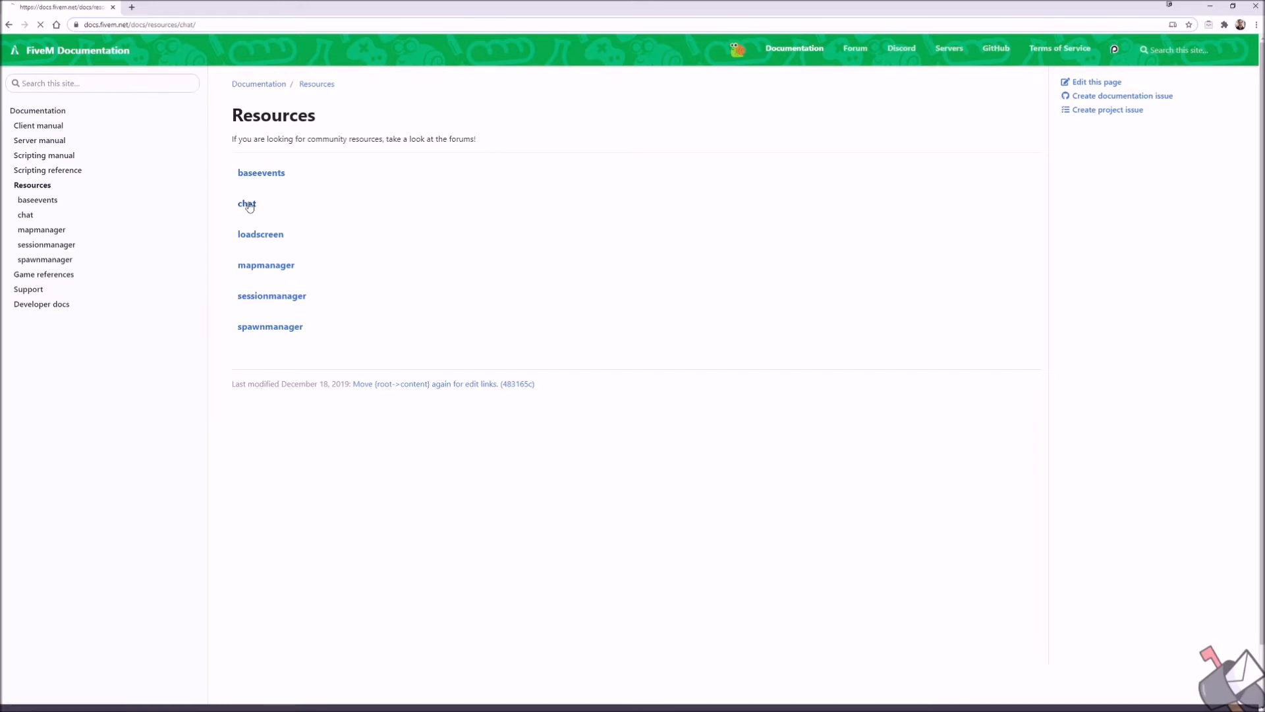
{"action": "left_click", "coordinate": [245, 202]}
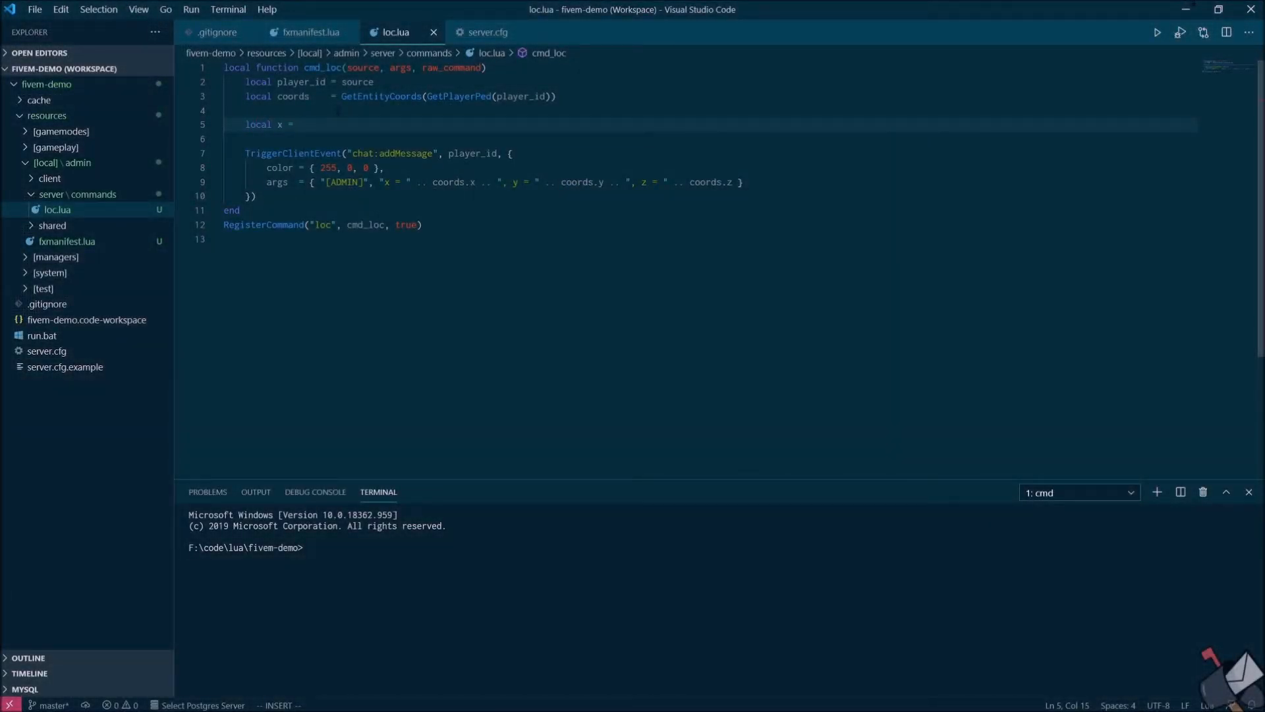
Start rounding x in cmd_loc with tonumber(string.format("%.3f", ...))
{"action": "type", "text": "tonumber(string.format("}
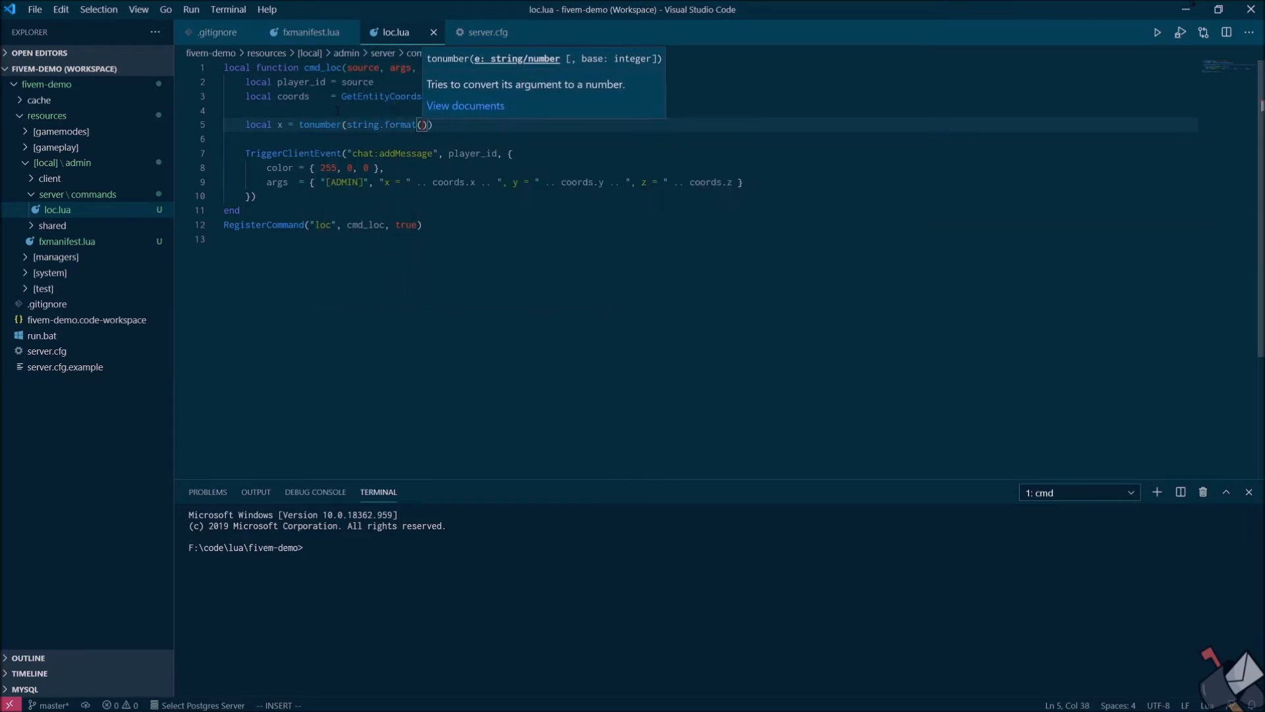
{"action": "type", "text": "\"%.3f\""}
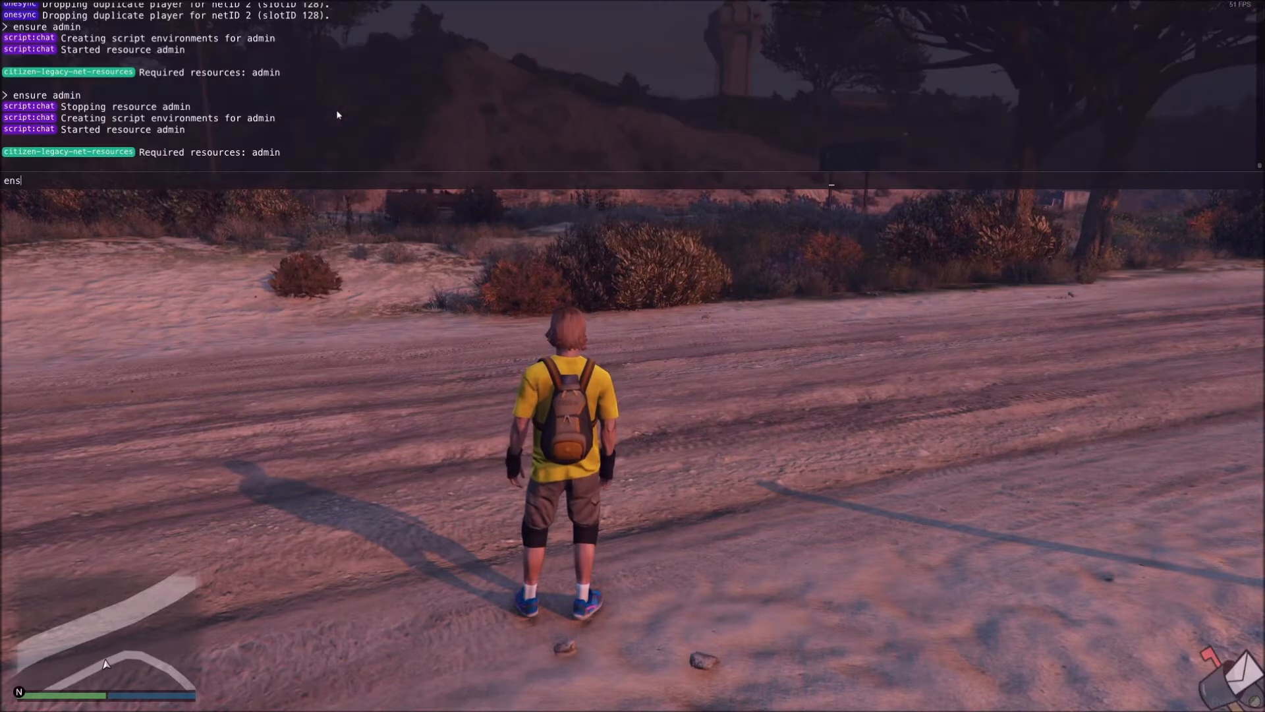
Enter /loc in the in-game chat after reloading the admin resource
{"action": "type", "text": "/l"}
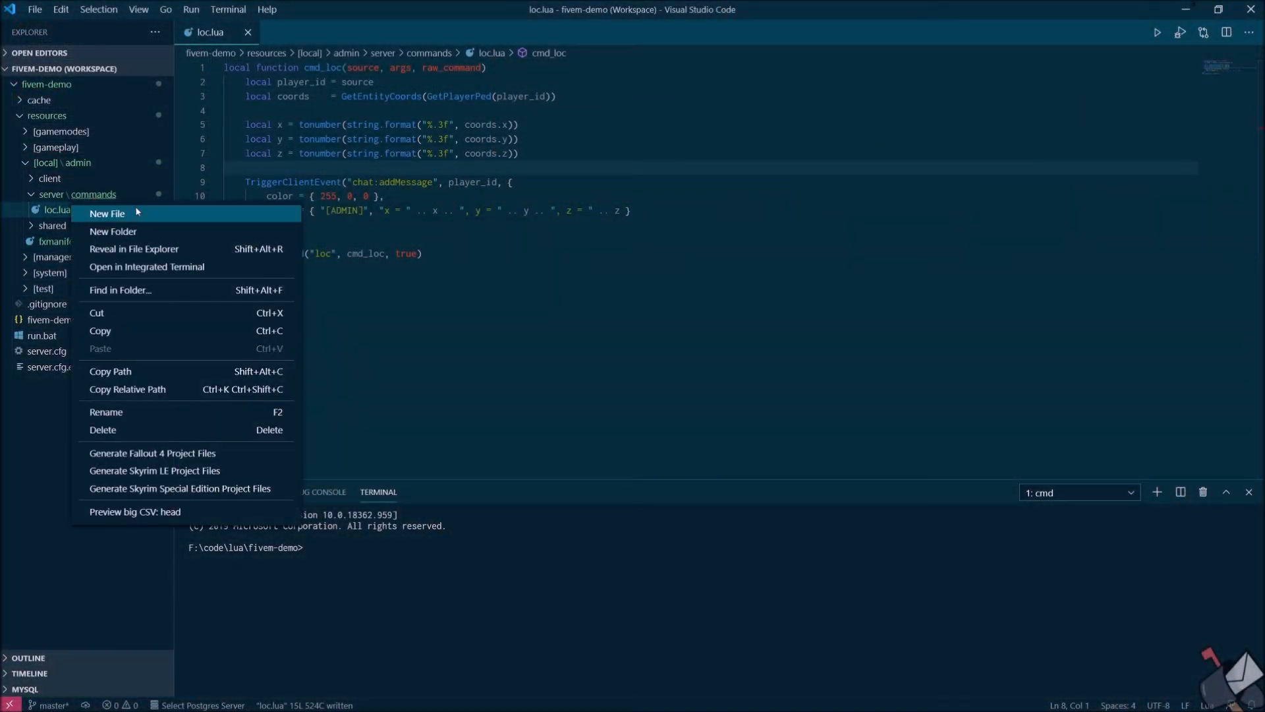
Create goto.lua in server\commands and begin local function cmd_goto(source, args, raw_command)
{"action": "left_click", "coordinate": [107, 213]}
{"action": "type", "text": "goto.lua"}
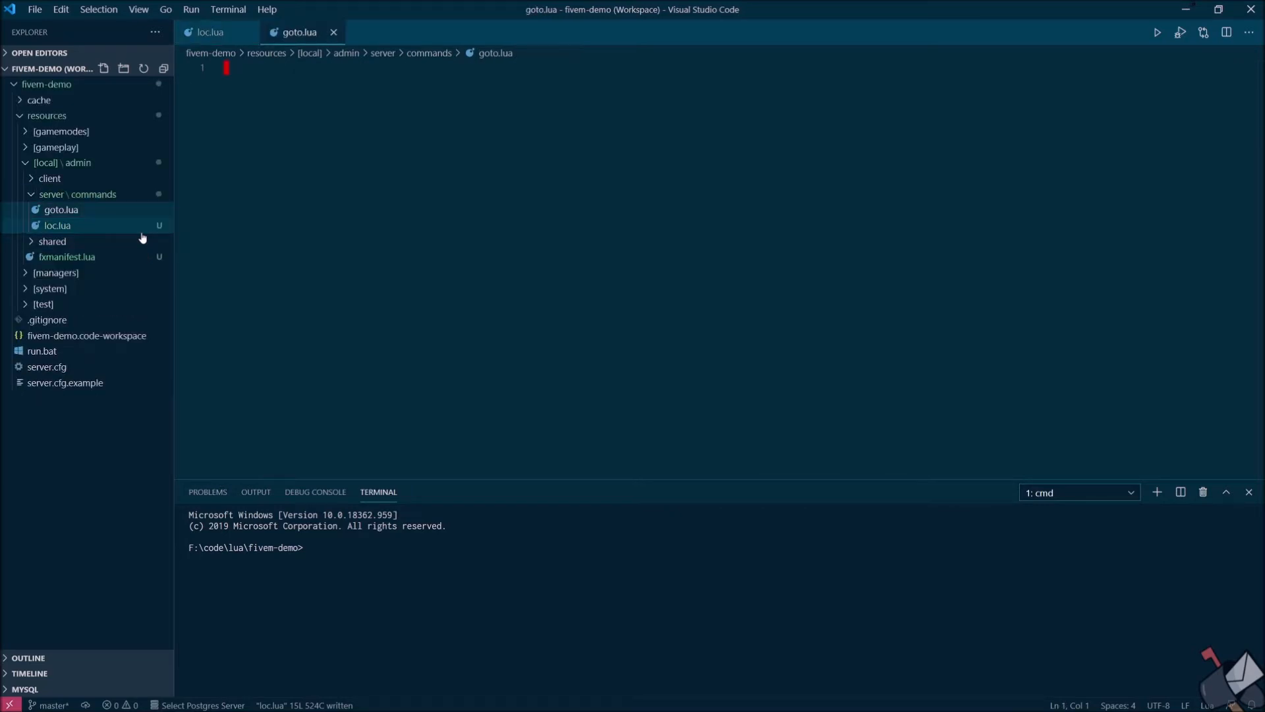
{"action": "type", "text": "local fu"}
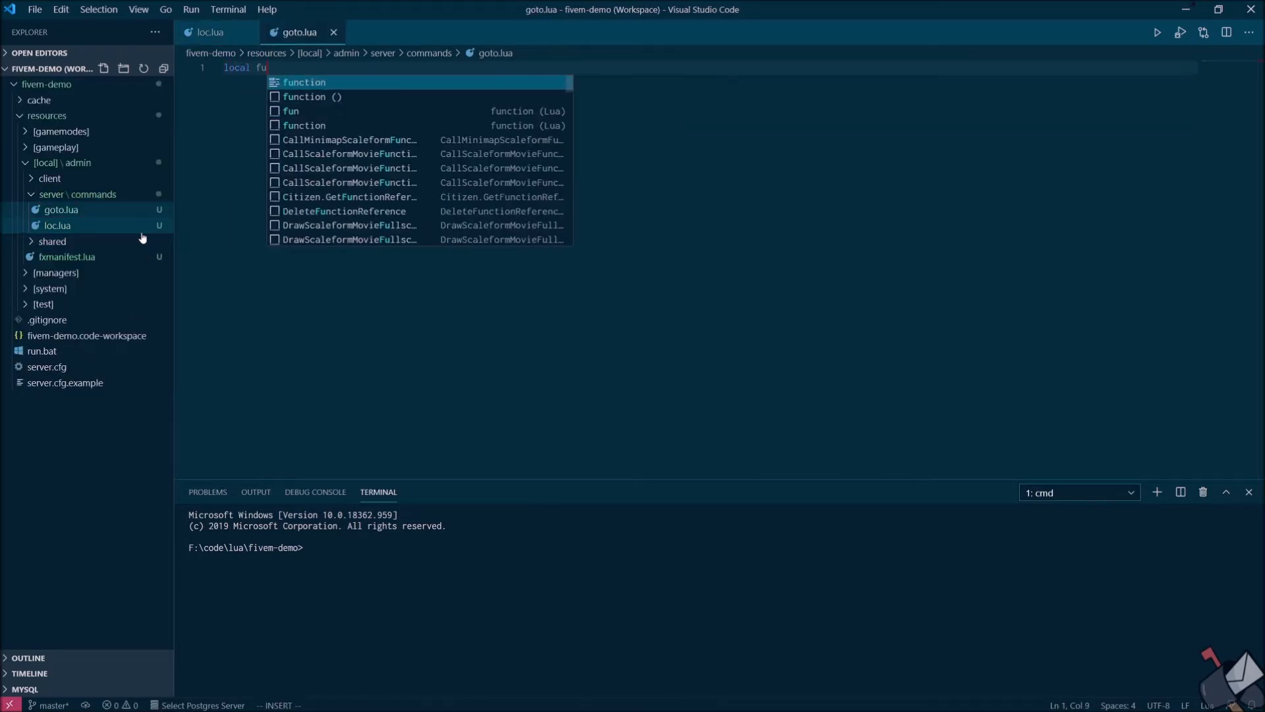
{"action": "type", "text": "nction cmd_goto()"}
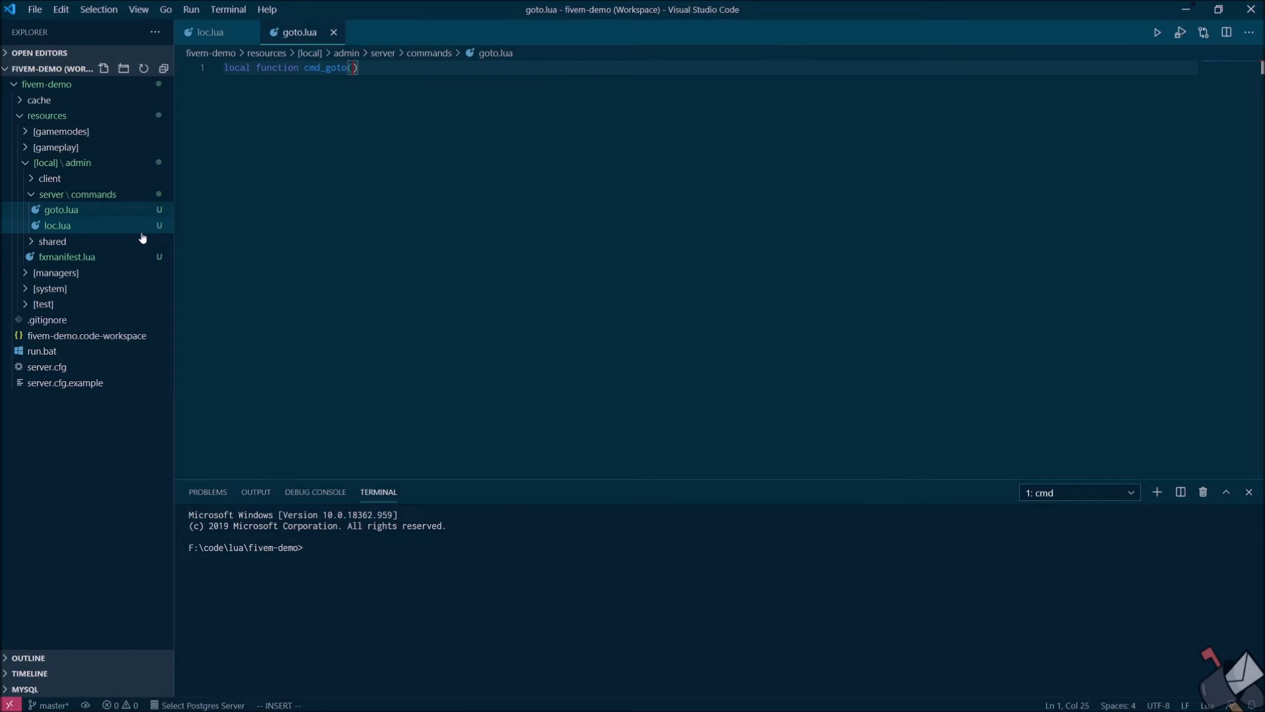
{"action": "type", "text": "source, args, raw"}
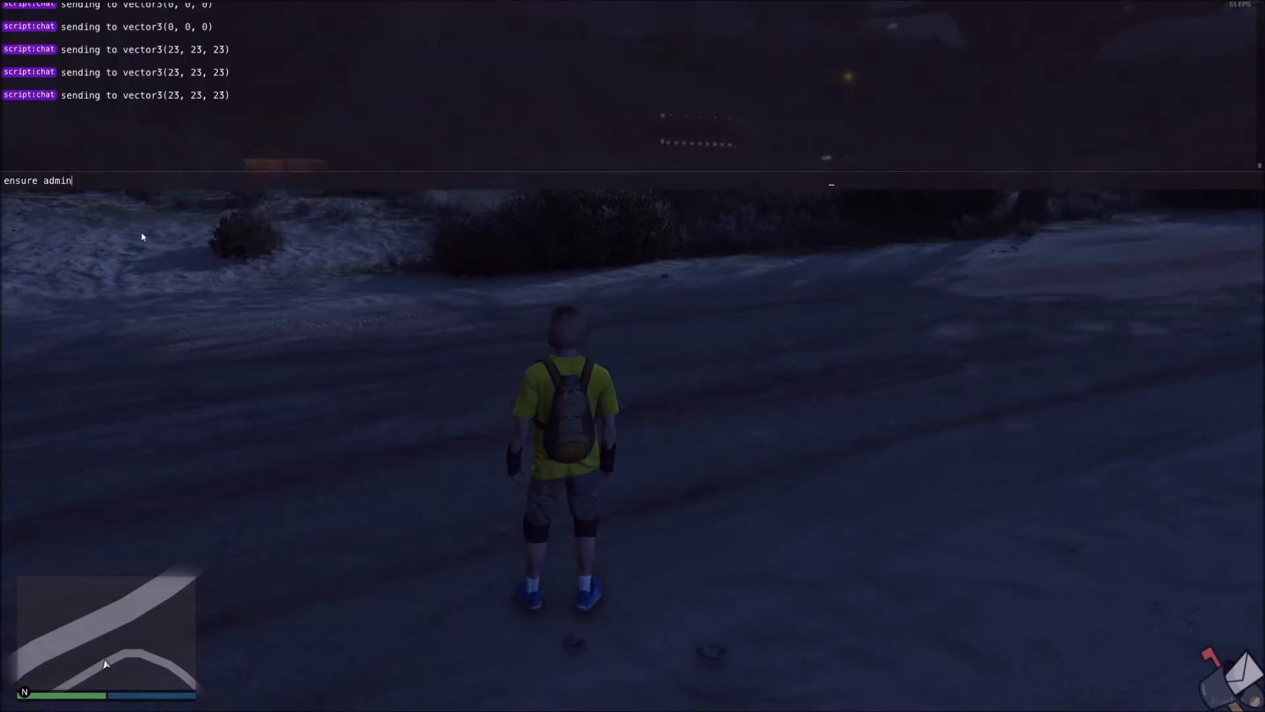
Run 'ensure admin' in the F8 console to load the updated goto code
{"action": "key", "text": "enter"}
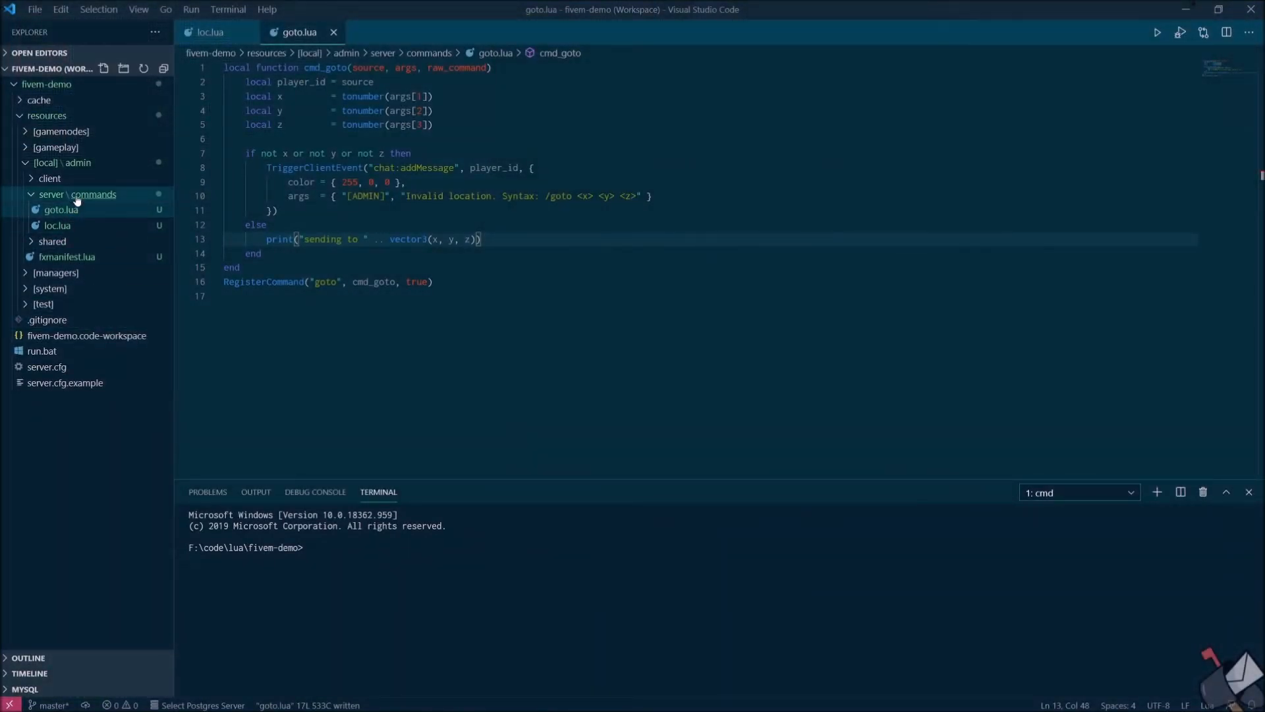
{"action": "mouse_move", "coordinate": [63, 162]}
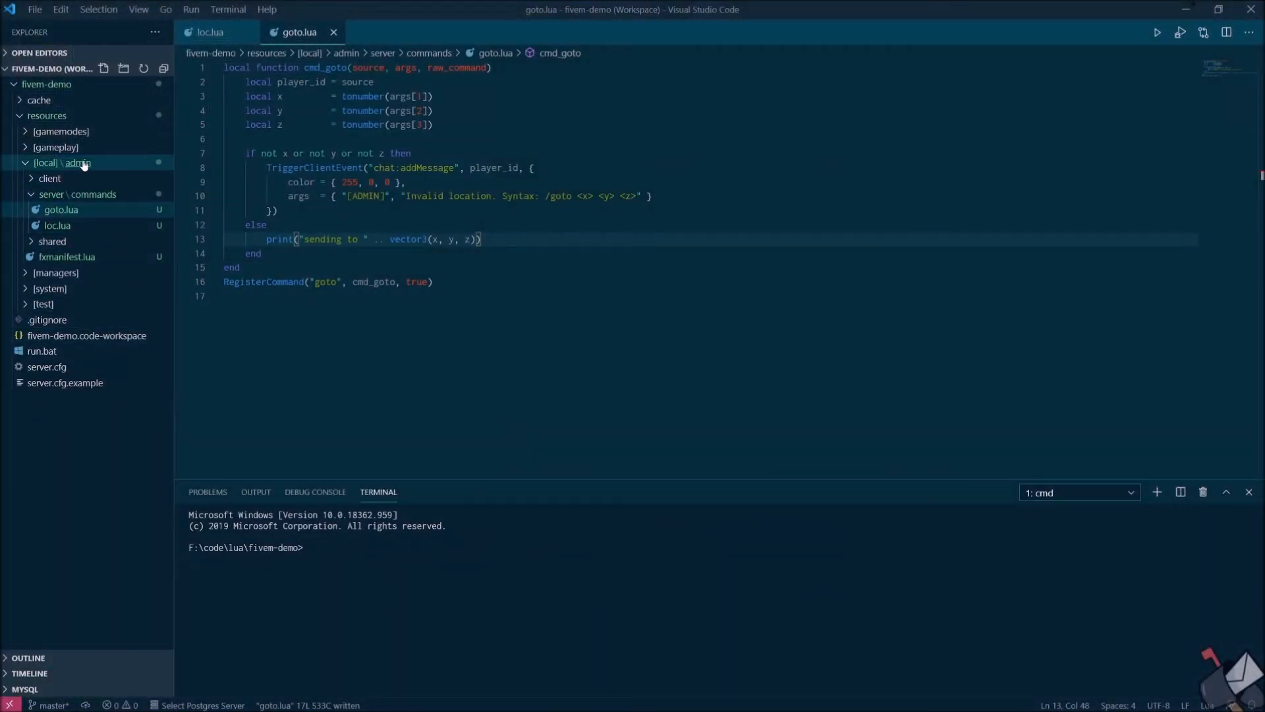
Add events.lua to the shared folder to define Events.CREATE_TELEPORT
{"action": "right_click", "coordinate": [62, 162]}
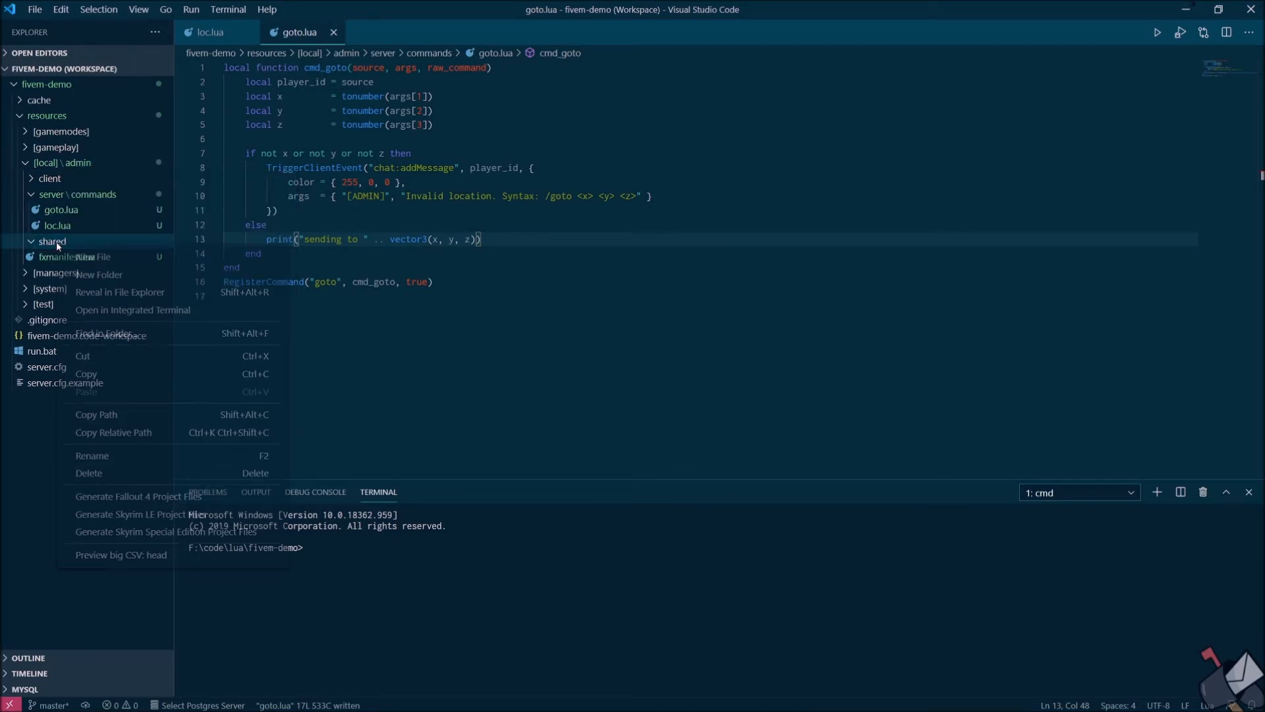
{"action": "left_click", "coordinate": [94, 257]}
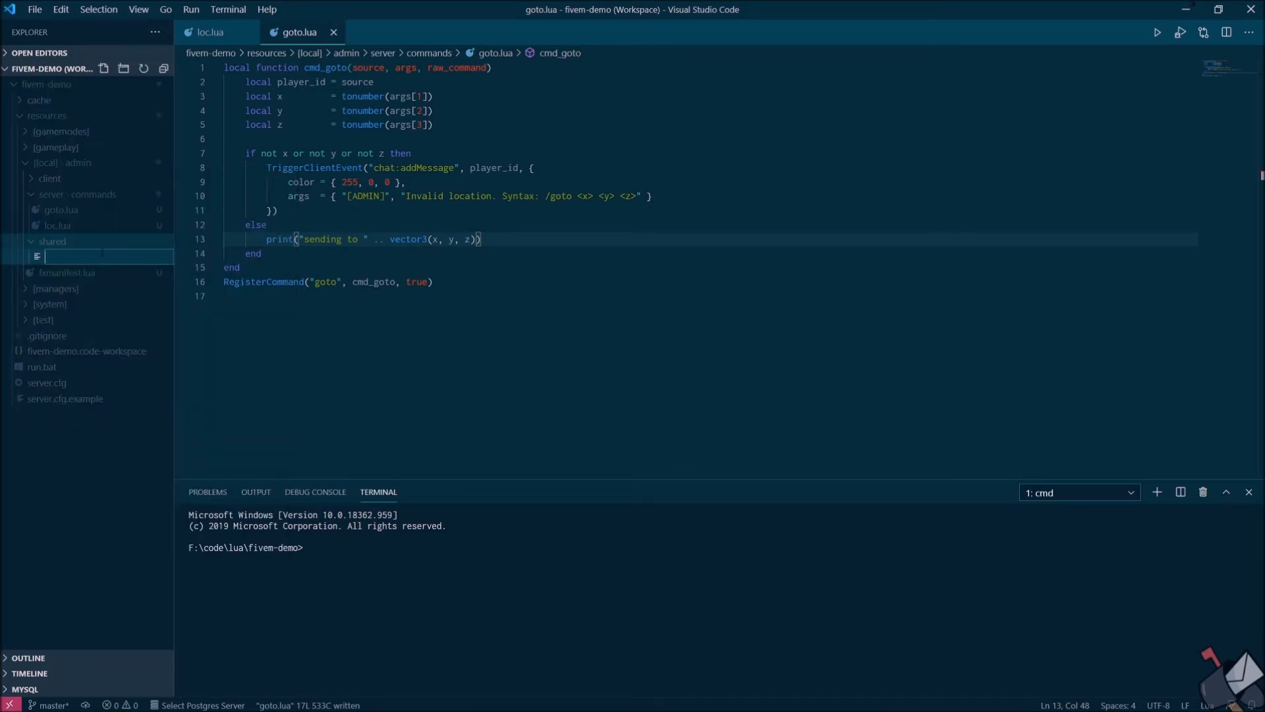
{"action": "type", "text": "events.lua"}
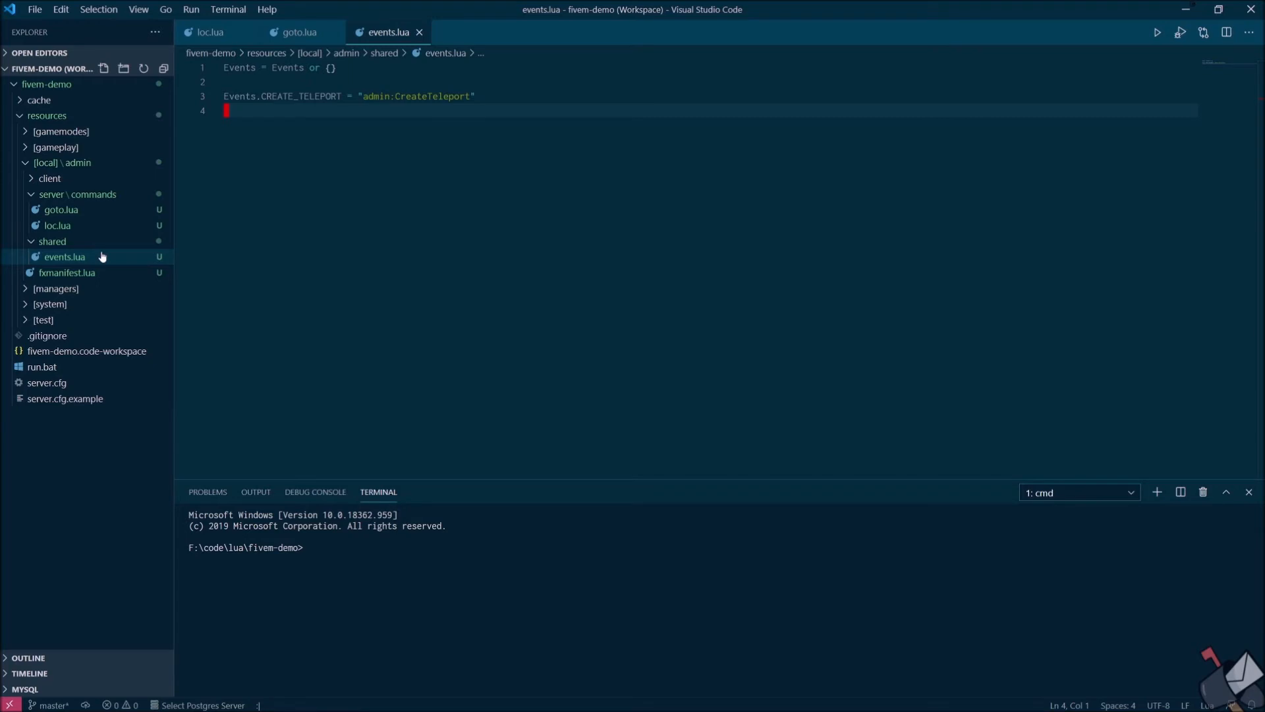
In goto.lua, replace the print with TriggerClientEvent(Events.CREATE_TELEPORT, ...)
{"action": "key", "text": "Escape"}
{"action": "type", "text": "T"}
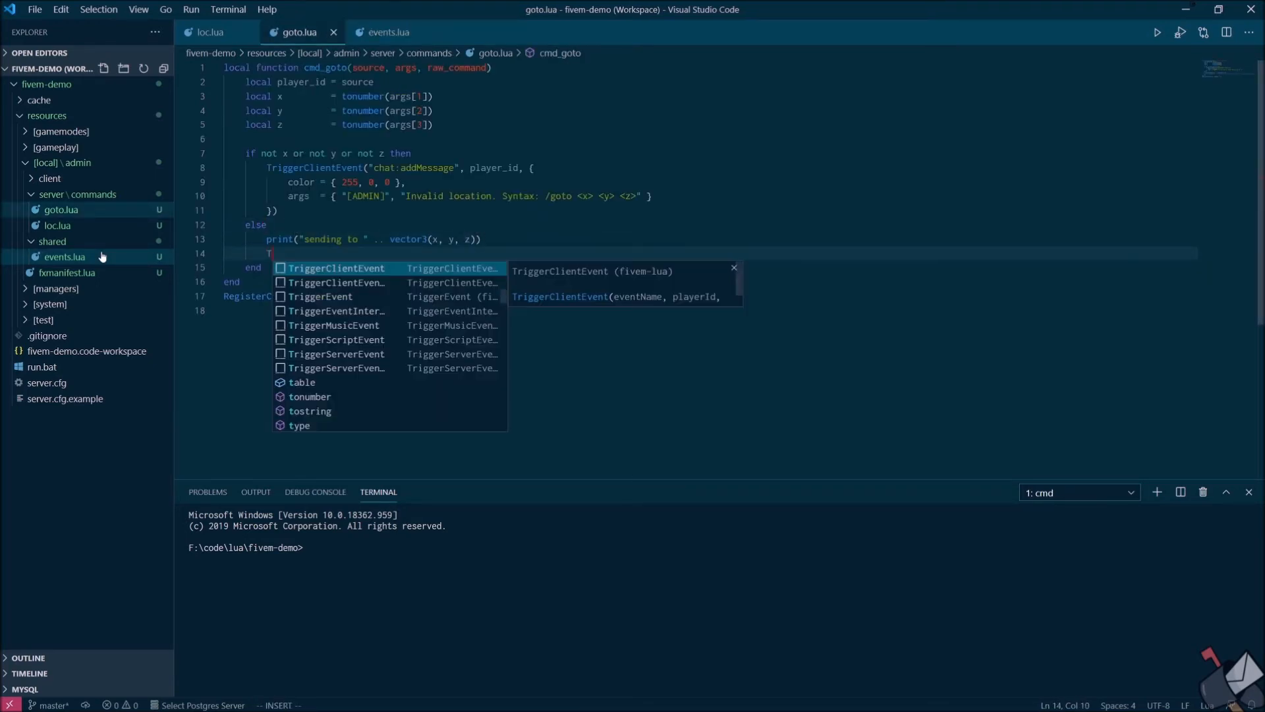
{"action": "type", "text": "riggerClientEvent(Events.CREATE_TELEPORT, player_id, { coords = vector3(x, y, z"}
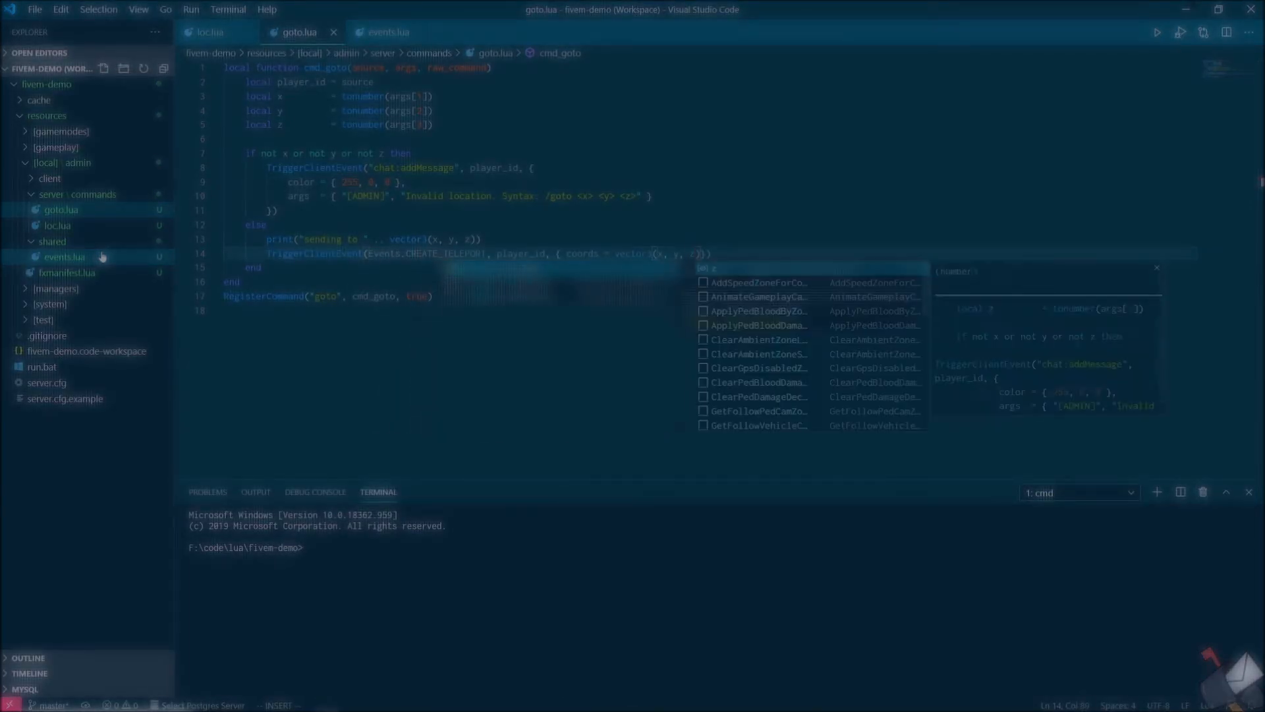
{"action": "key", "text": "Escape"}
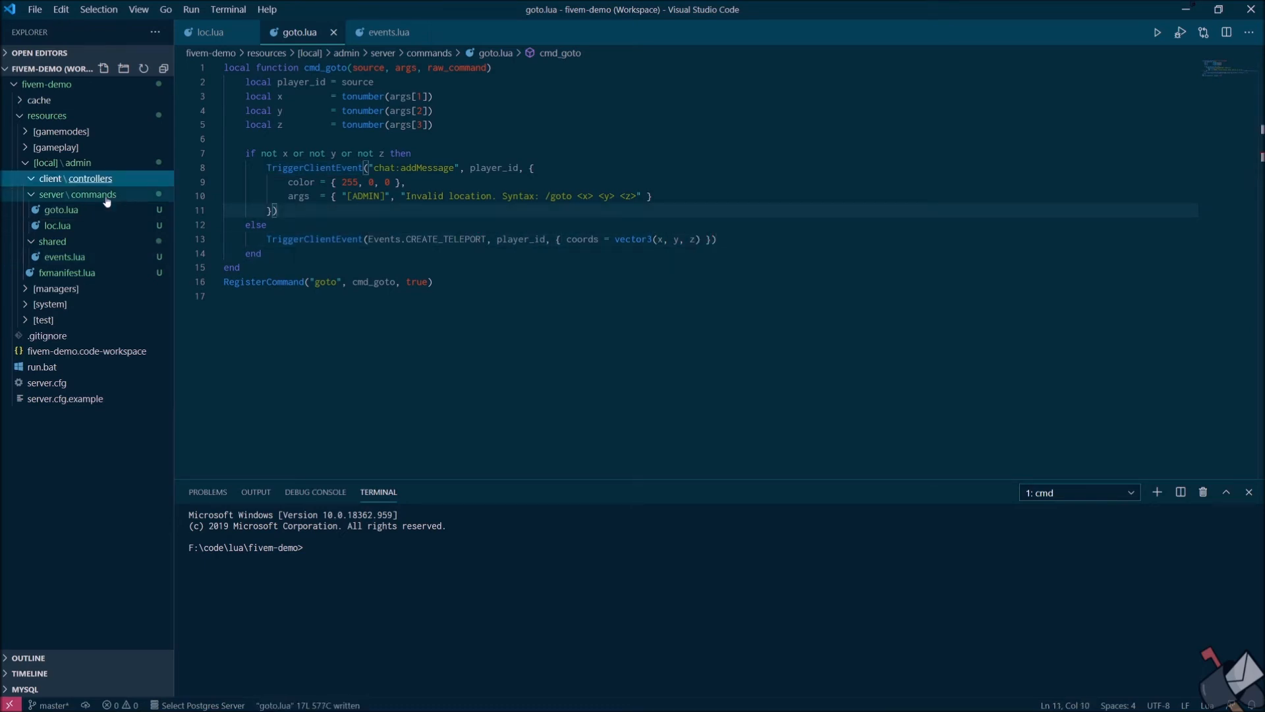
Add client\controllers\teleports.lua handling Events.CREATE_TELEPORT with create(data) calling SetEntityCoords
{"action": "right_click", "coordinate": [78, 194]}
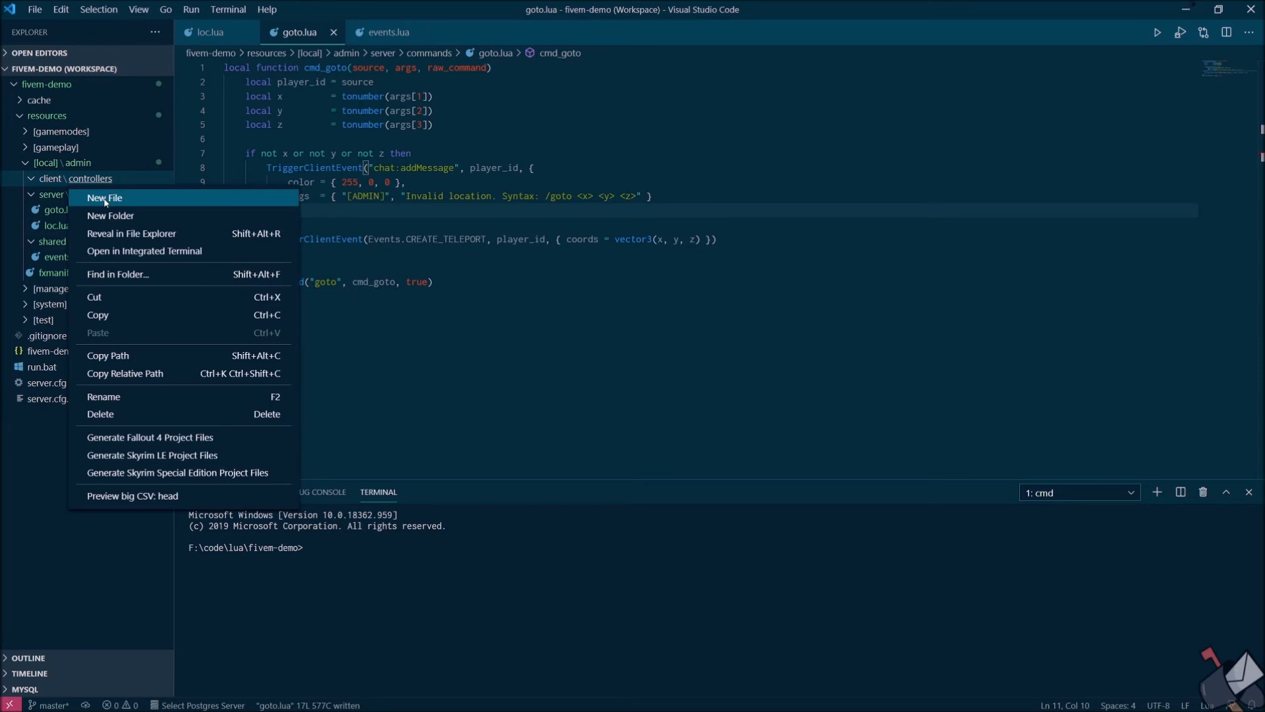
{"action": "left_click", "coordinate": [104, 197]}
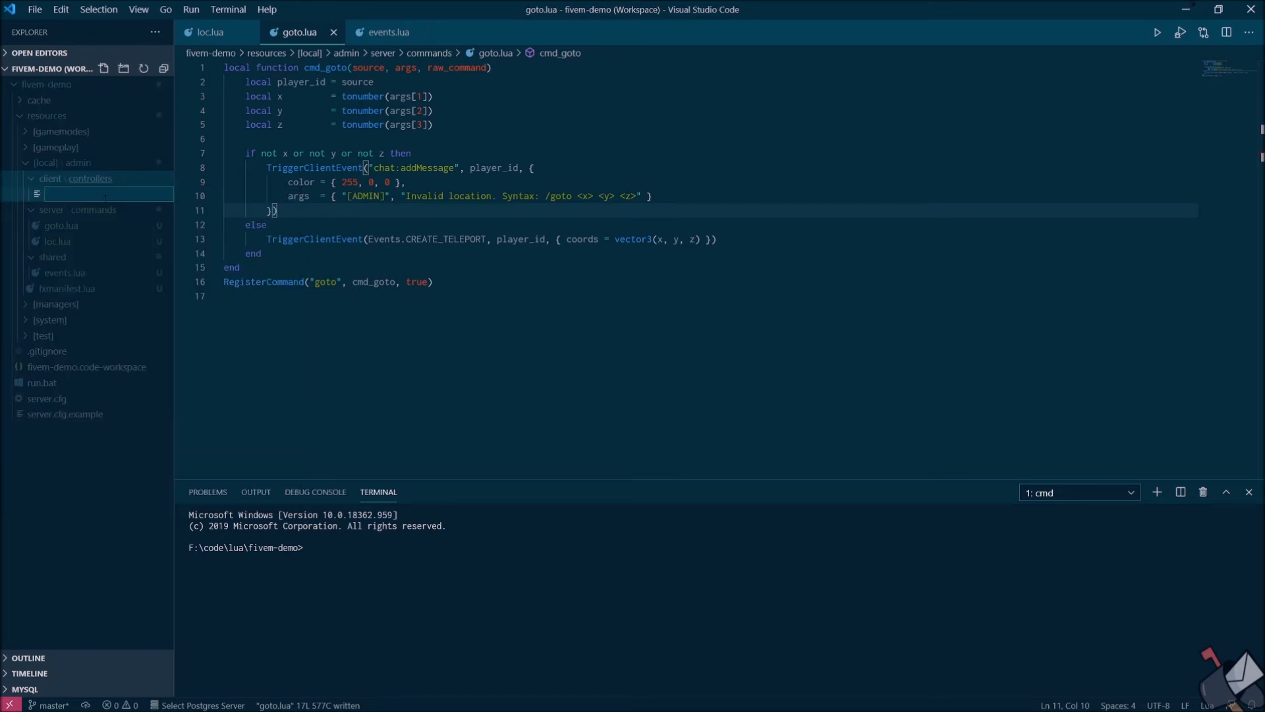
{"action": "type", "text": "teleports.lua"}
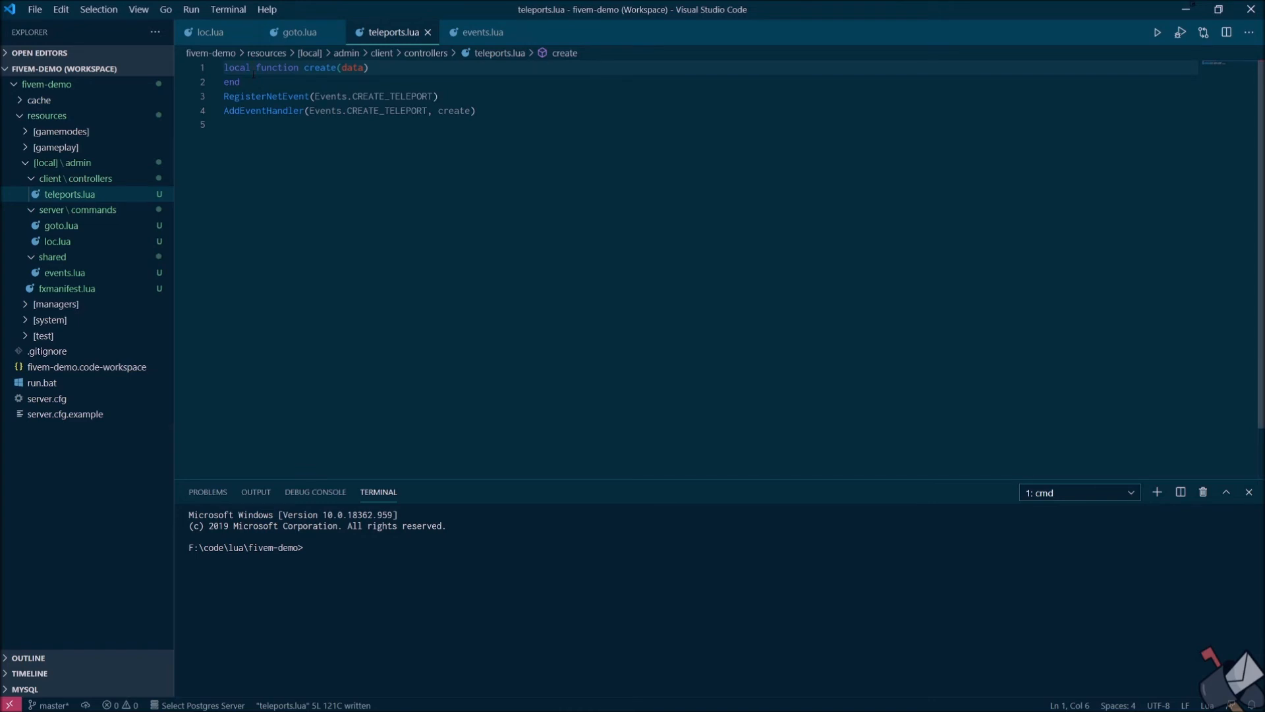
{"action": "type", "text": "S"}
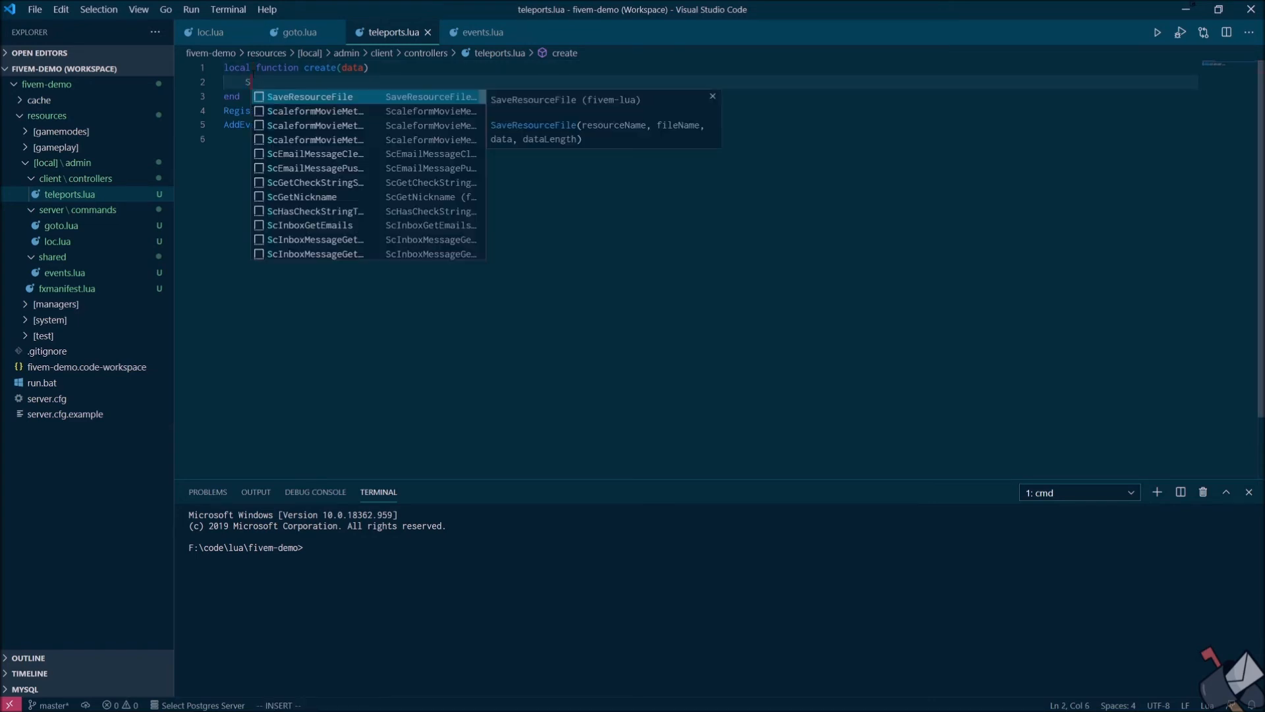
{"action": "type", "text": "etEntityCoords"}
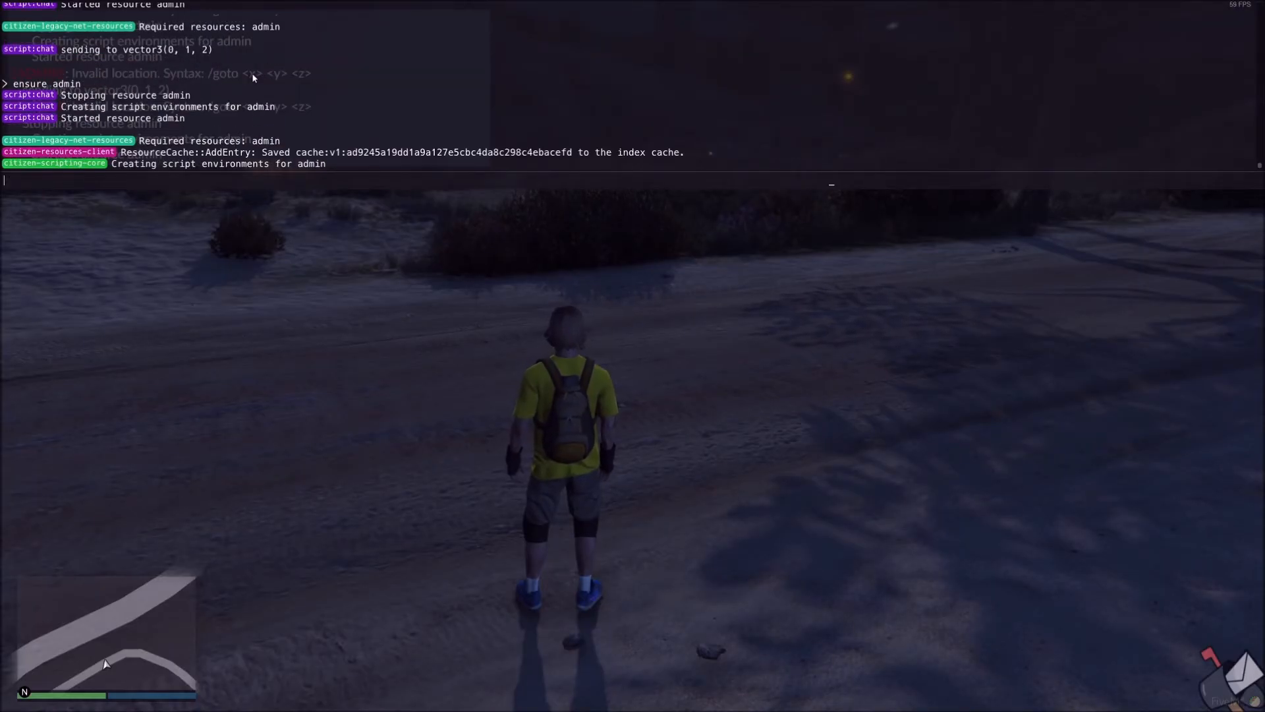
Test teleporting with /goto coordinate commands in chat, confirming the move to 1000, 50, 100
{"action": "type", "text": "/goto 0"}
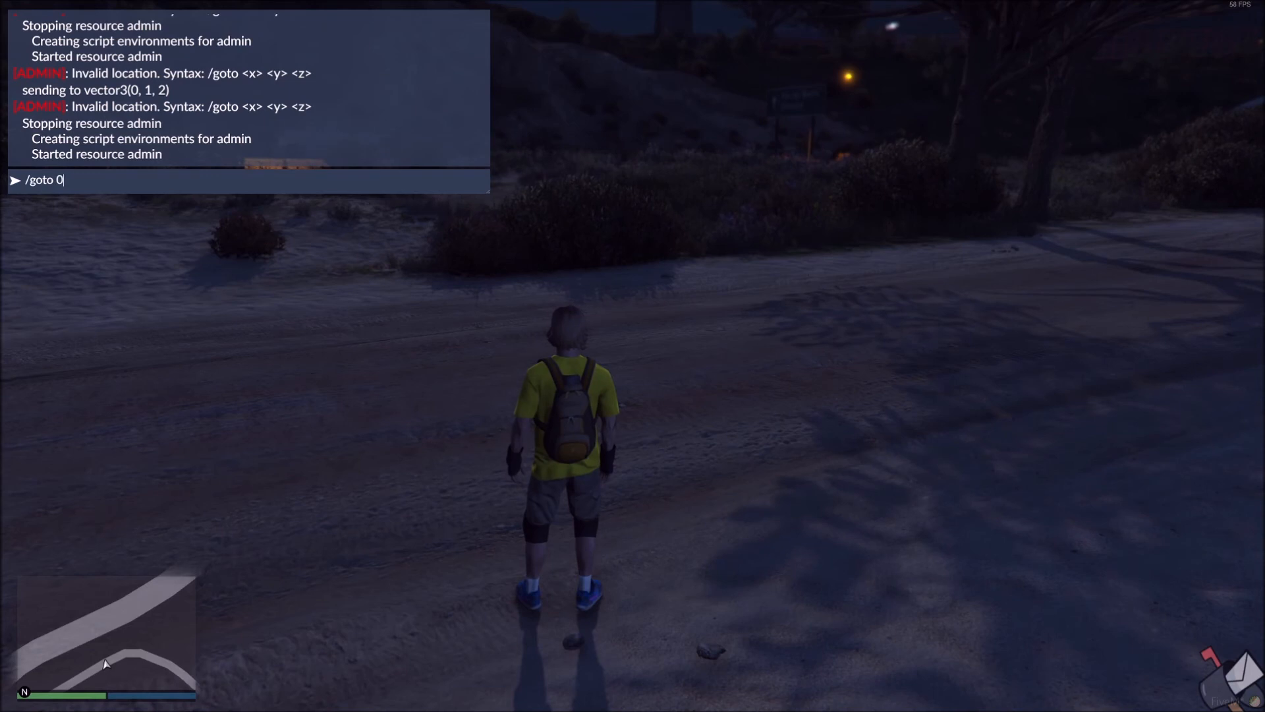
{"action": "type", "text": "0"}
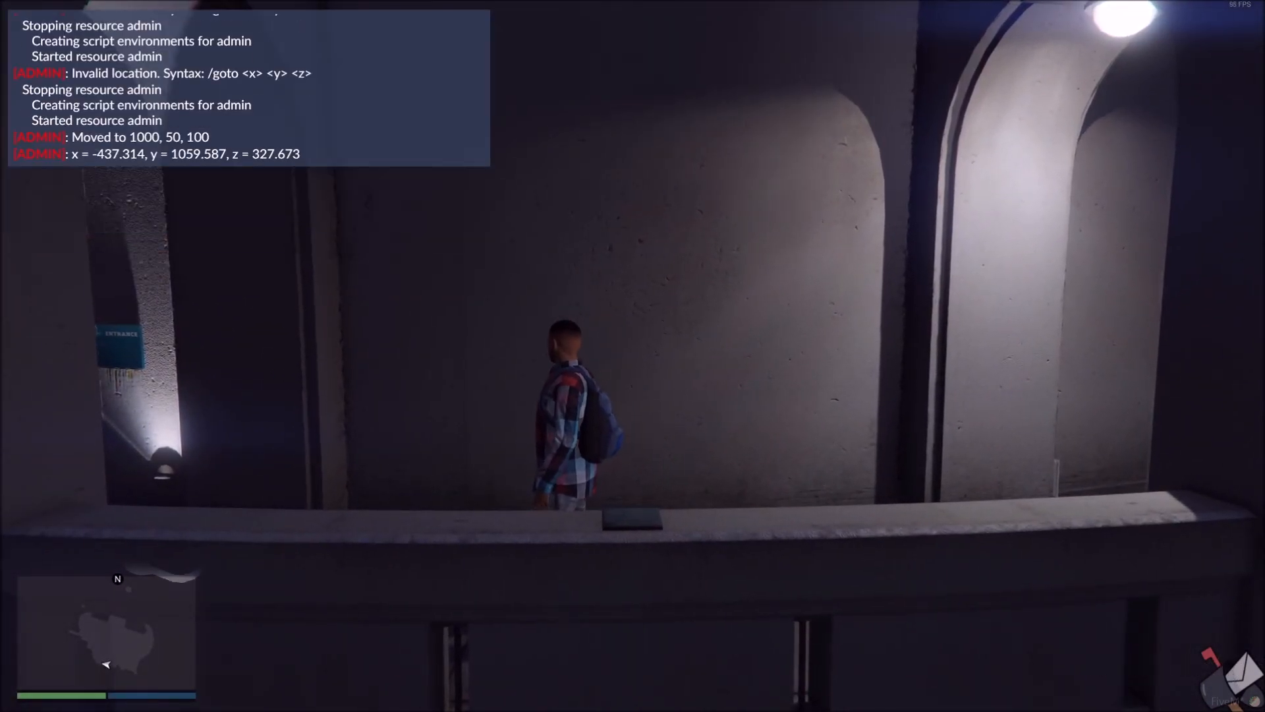
{"action": "type", "text": "/"}
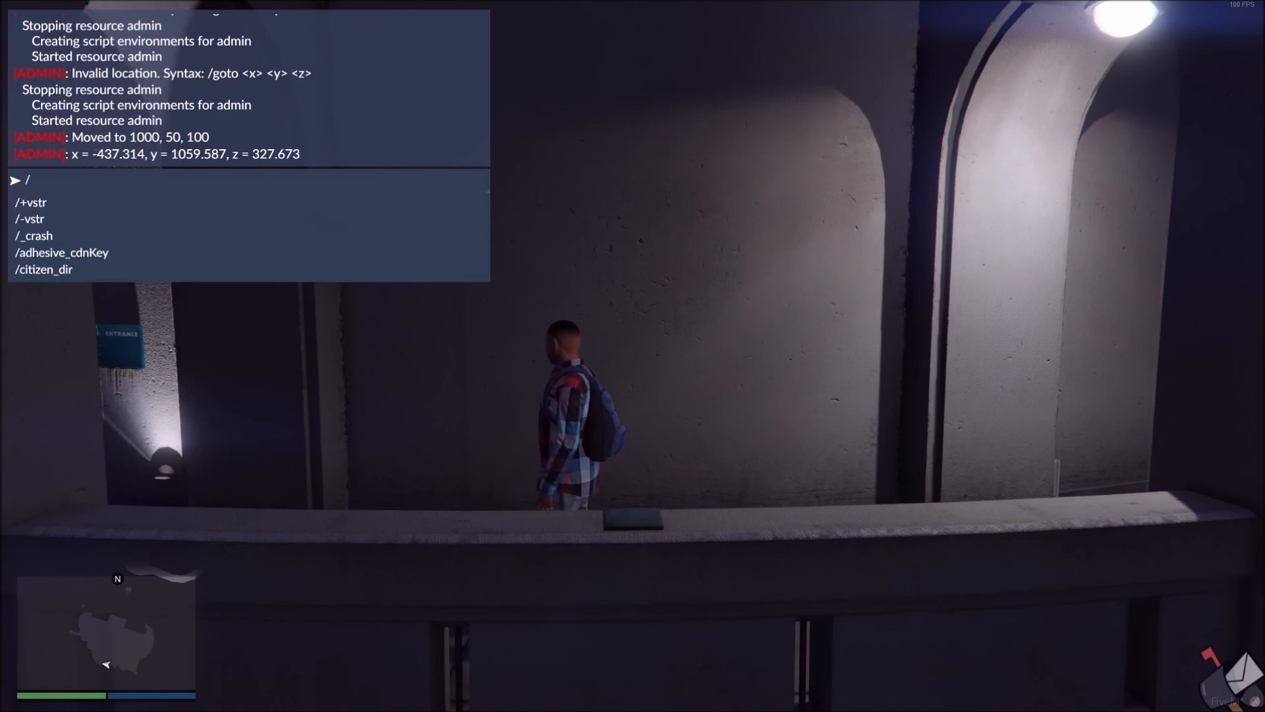
{"action": "type", "text": "goto -400 -"}
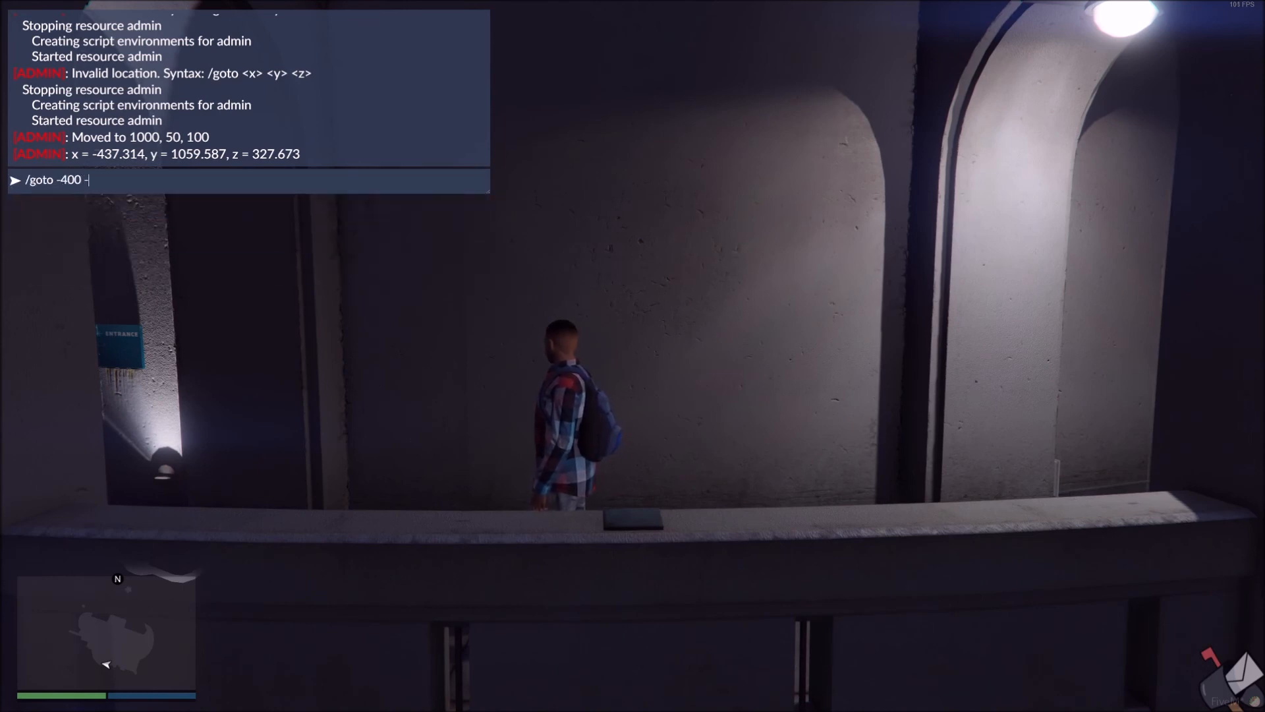
{"action": "type", "text": "1"}
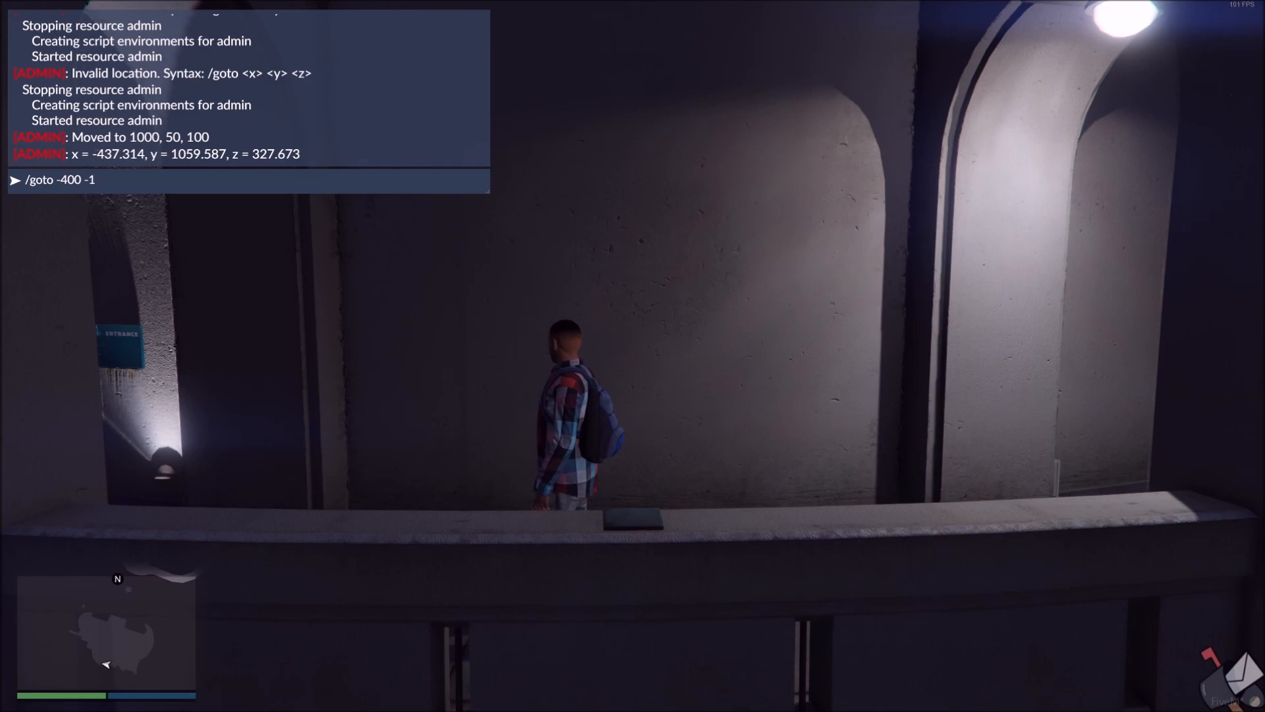